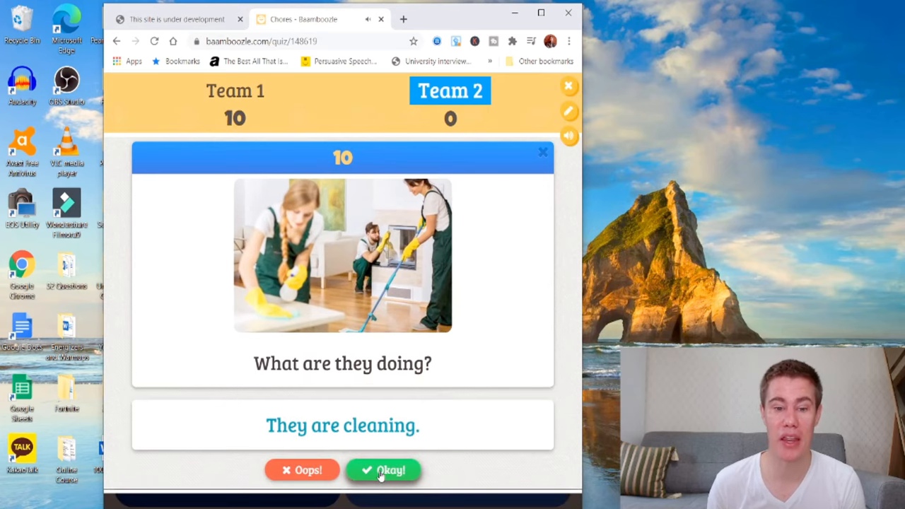
- Accept the cleaning and laundry answers, opening the next tiles for Teams 1 and 2
click(384, 470)
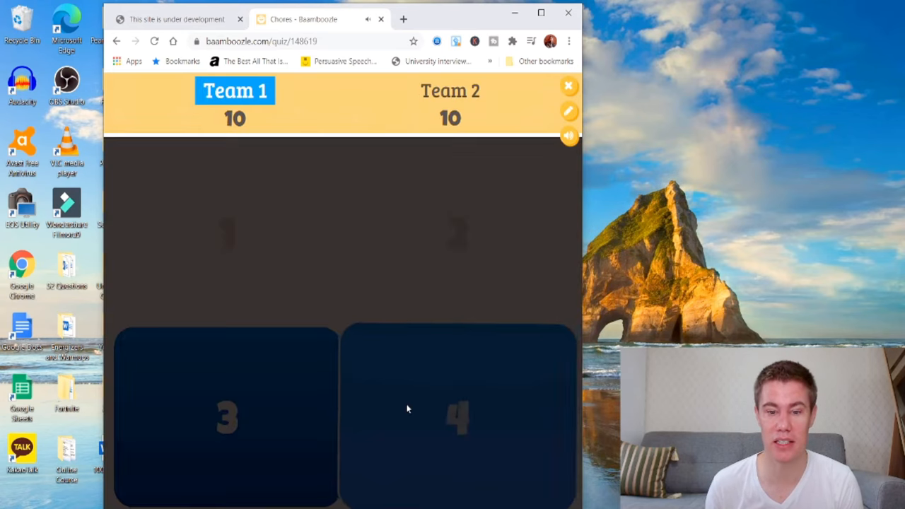
click(456, 417)
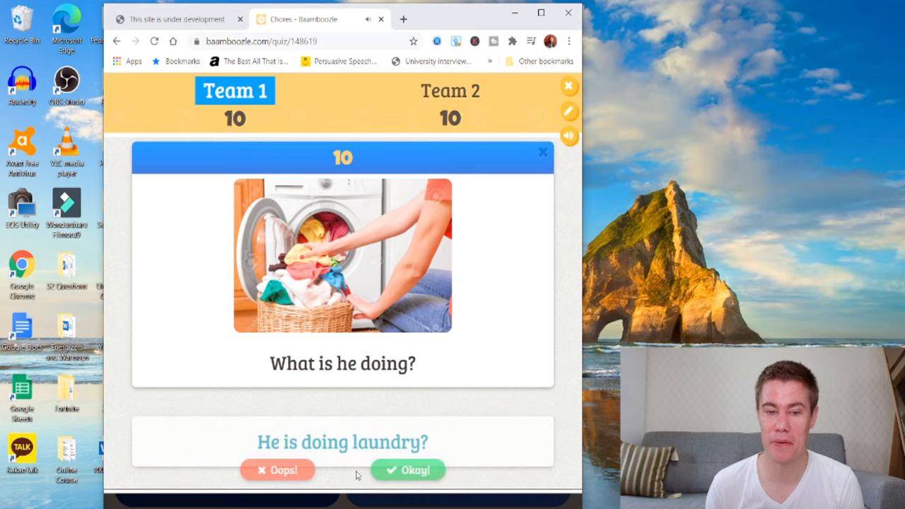
click(408, 469)
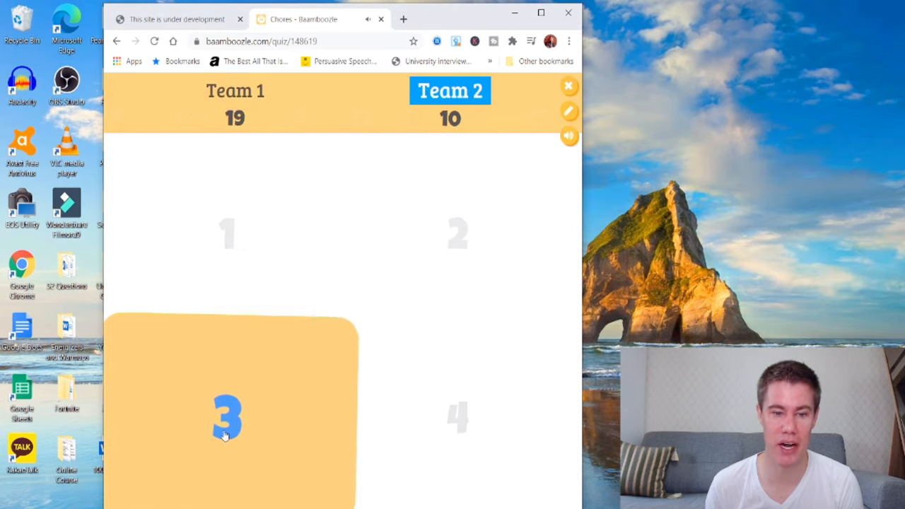
click(227, 414)
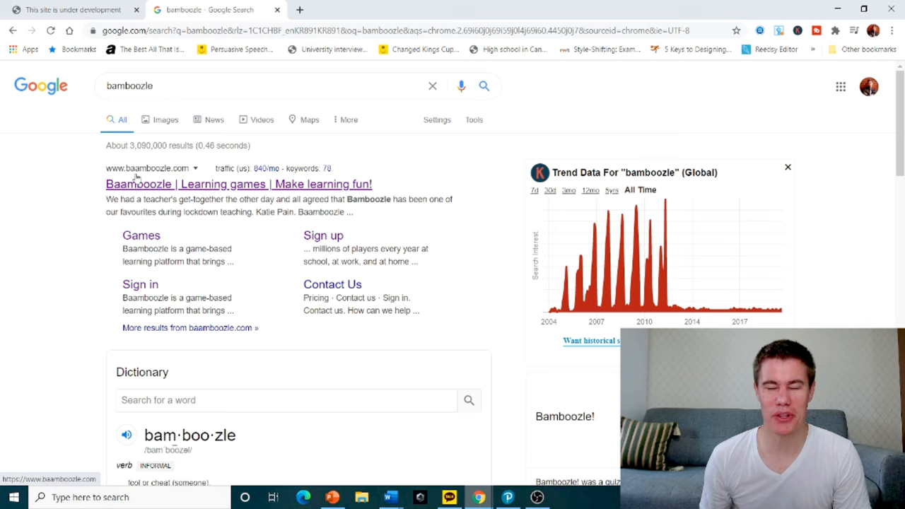
mouse_move(165, 191)
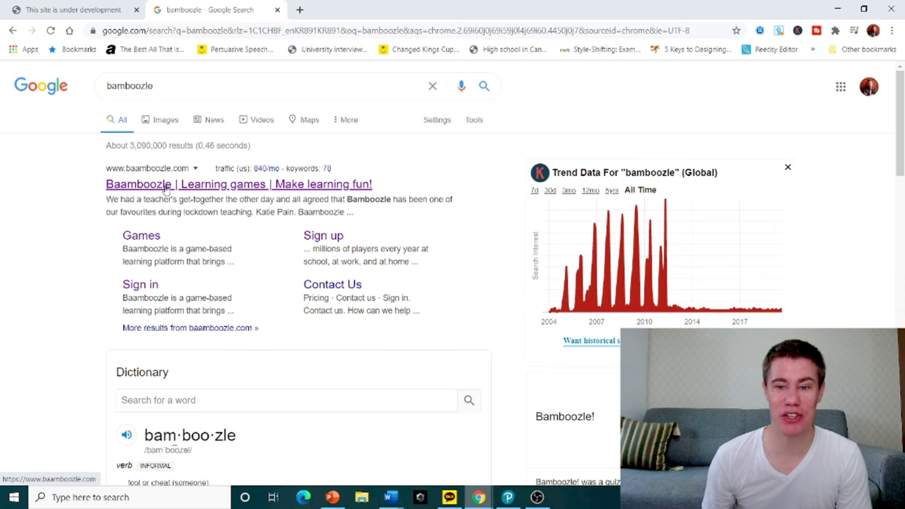
- Follow the 'Baamboozle | Learning games | Make learning fun!' search result
click(238, 184)
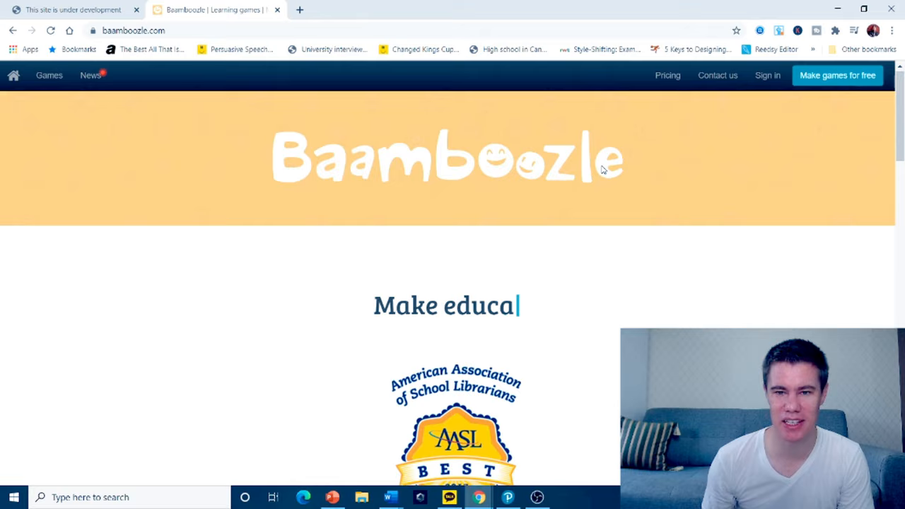
- Open the Games library and search it for 'sport'
scroll(down, 3)
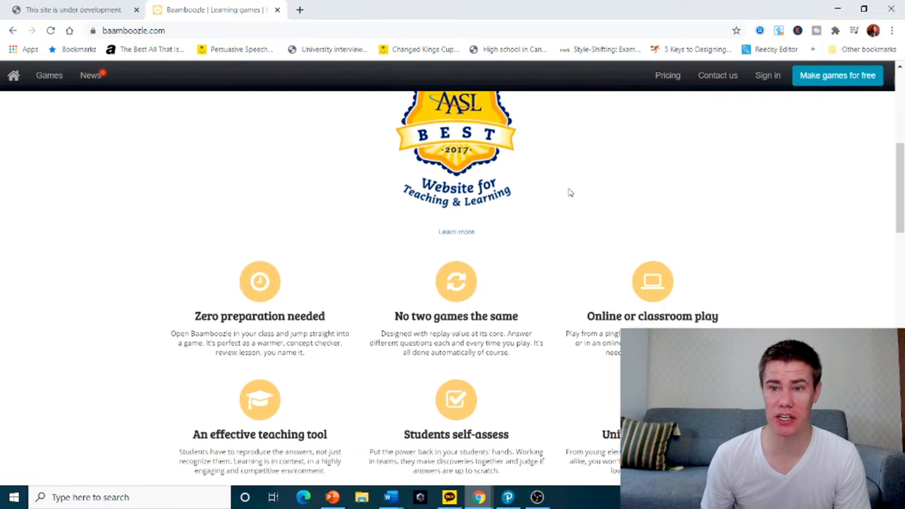
scroll(up, 3)
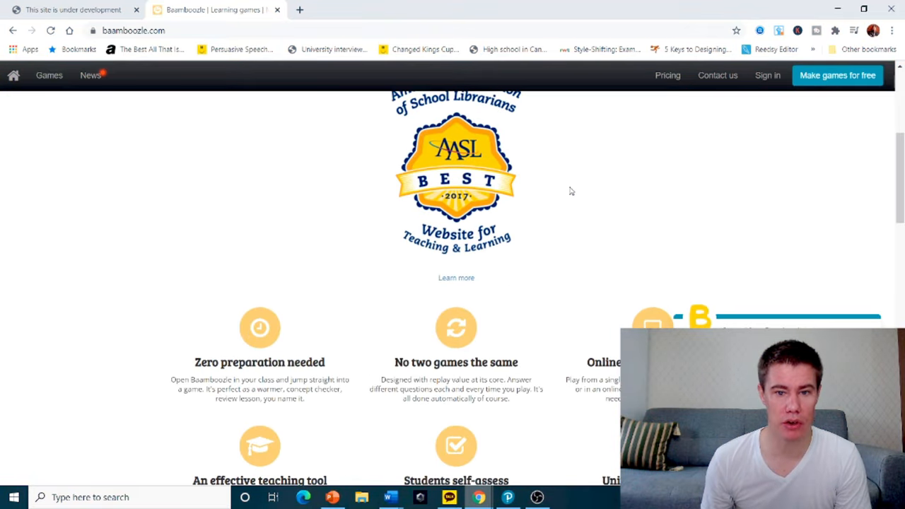
click(48, 75)
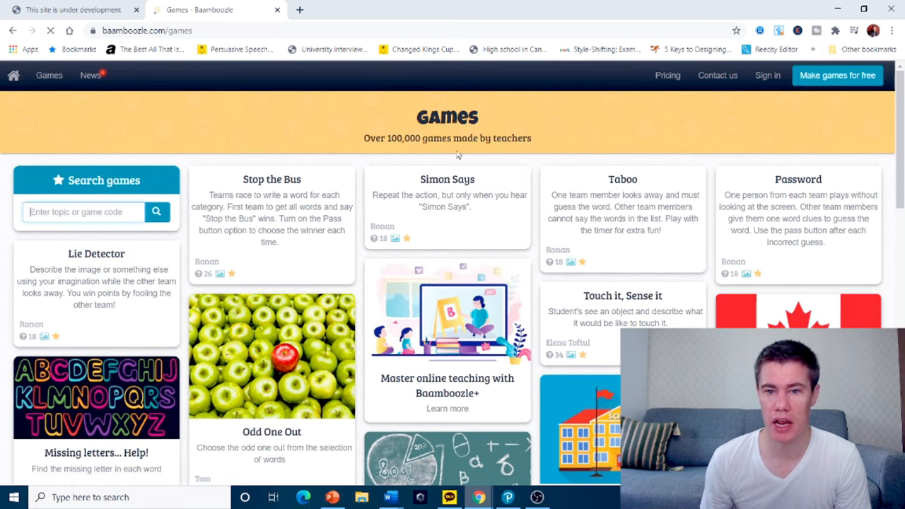
click(81, 213)
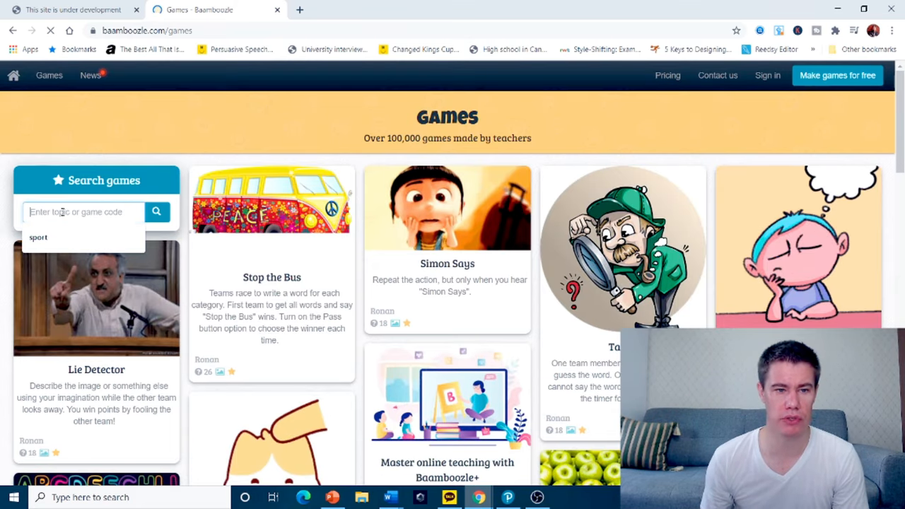
text(sports)
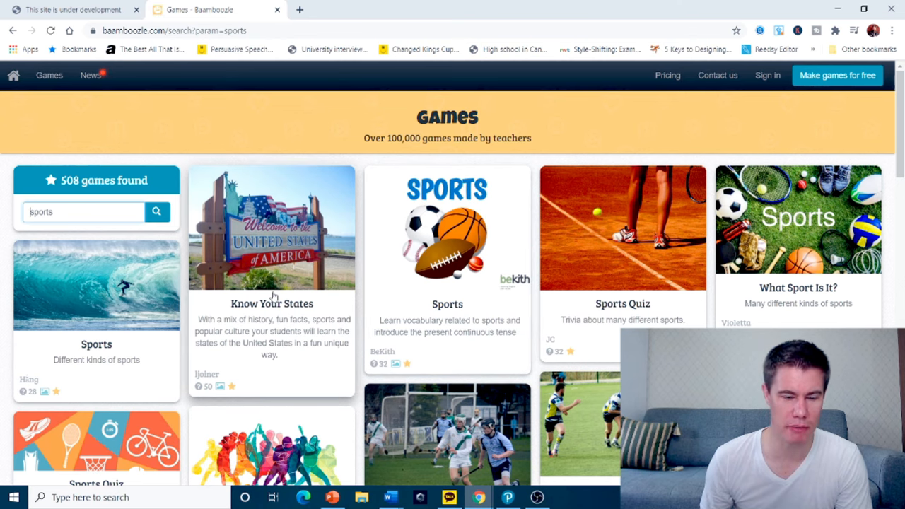
mouse_move(29, 399)
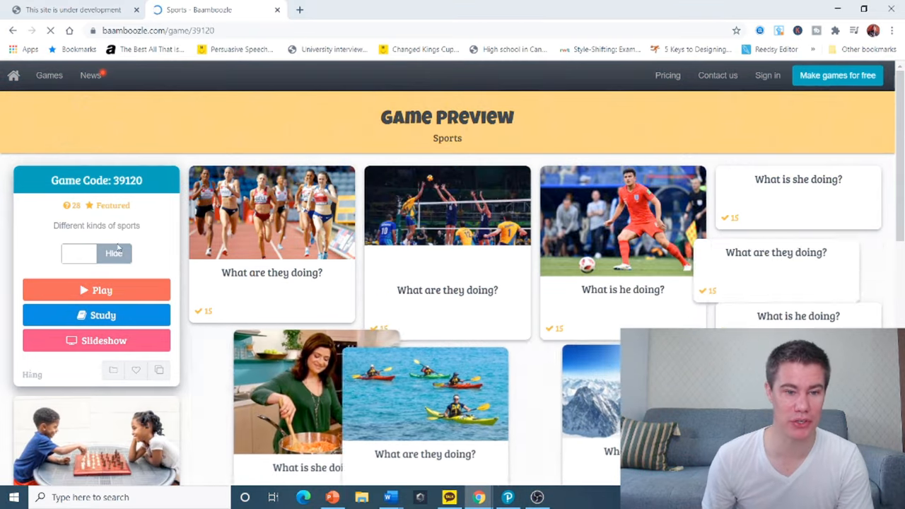
- Pick the Sports game from the results and set it to three teams
scroll(down, 3)
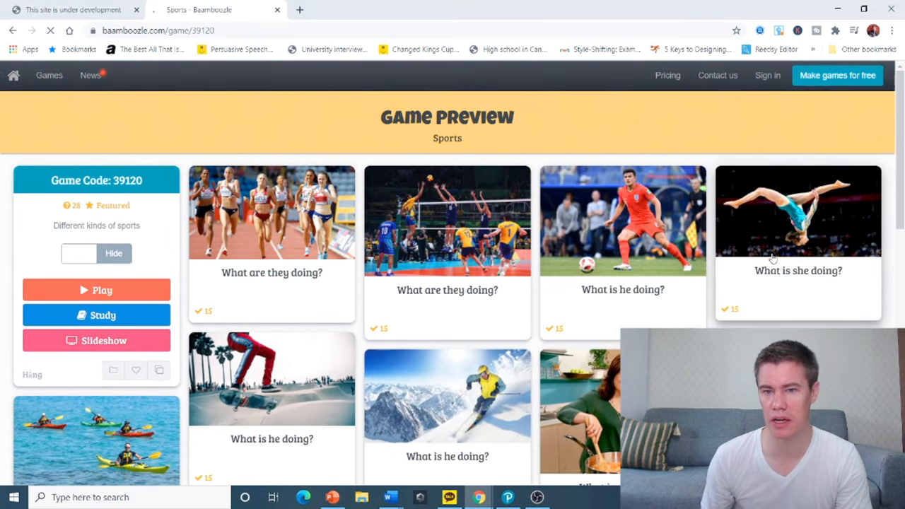
scroll(down, 3)
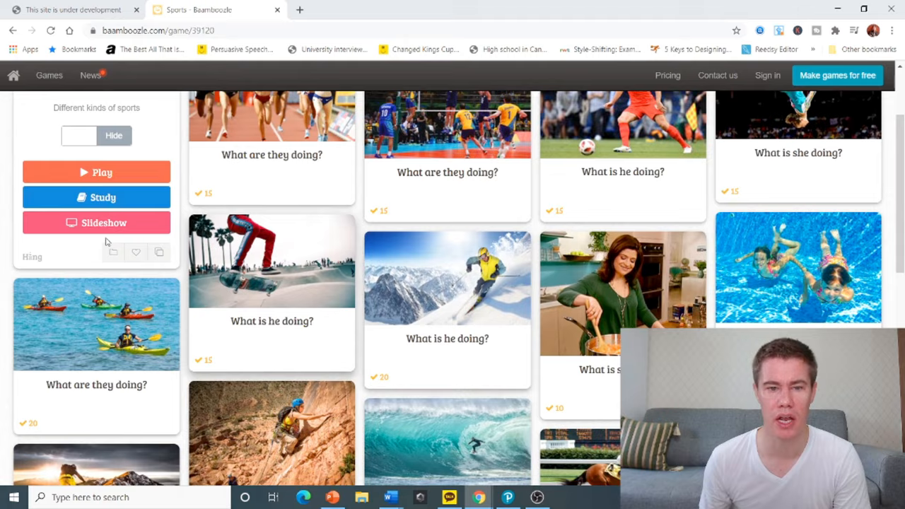
scroll(down, 3)
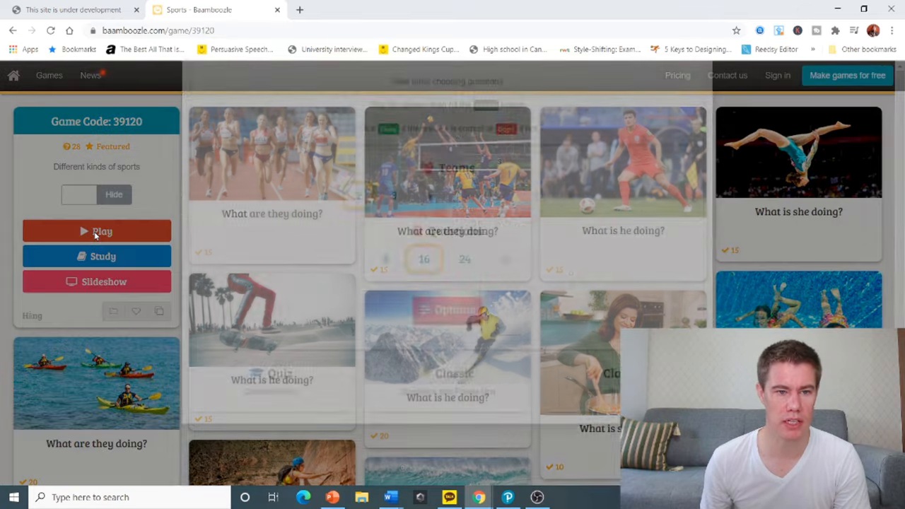
click(96, 231)
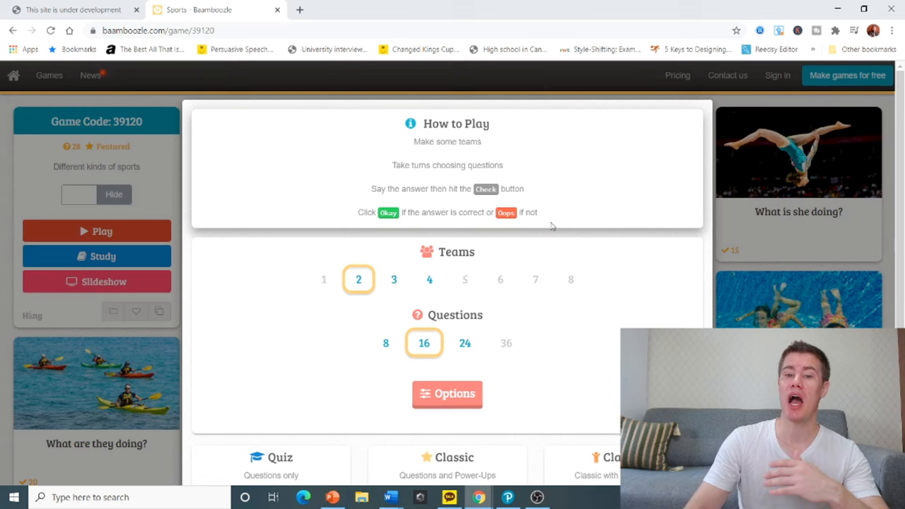
mouse_move(551, 219)
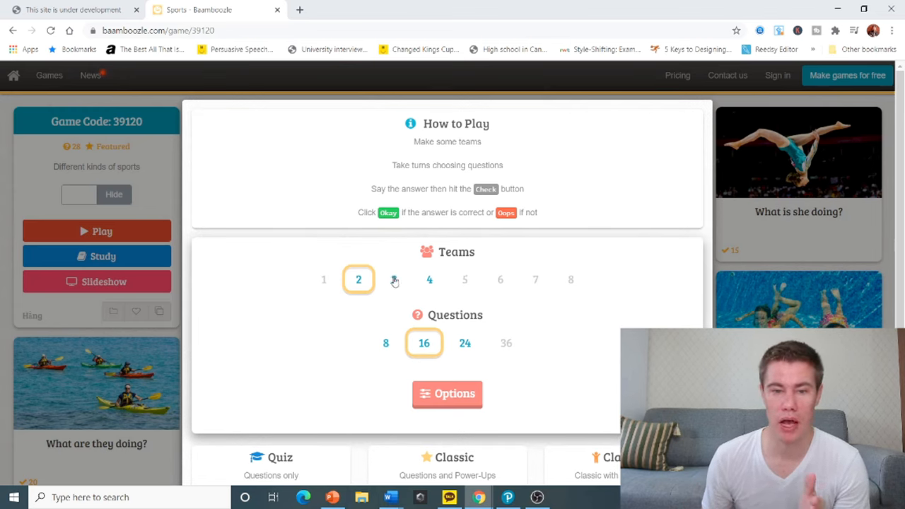
click(394, 279)
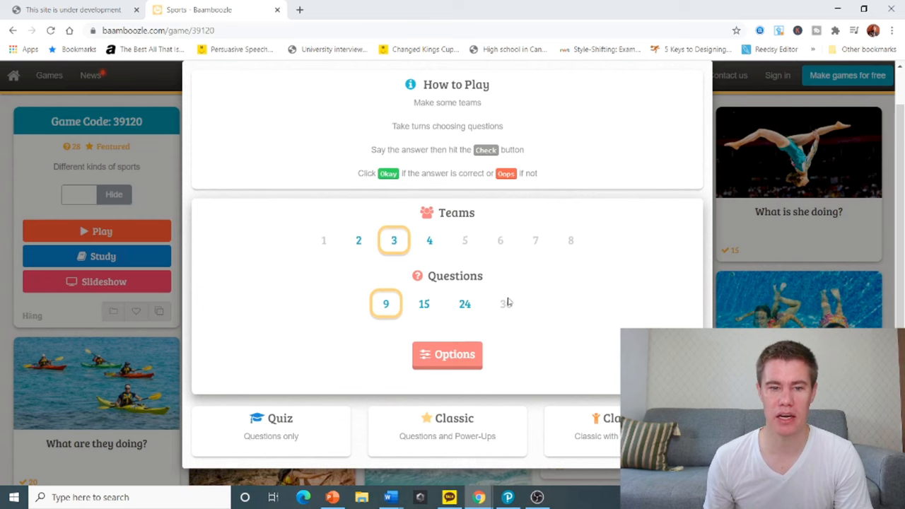
mouse_move(447, 358)
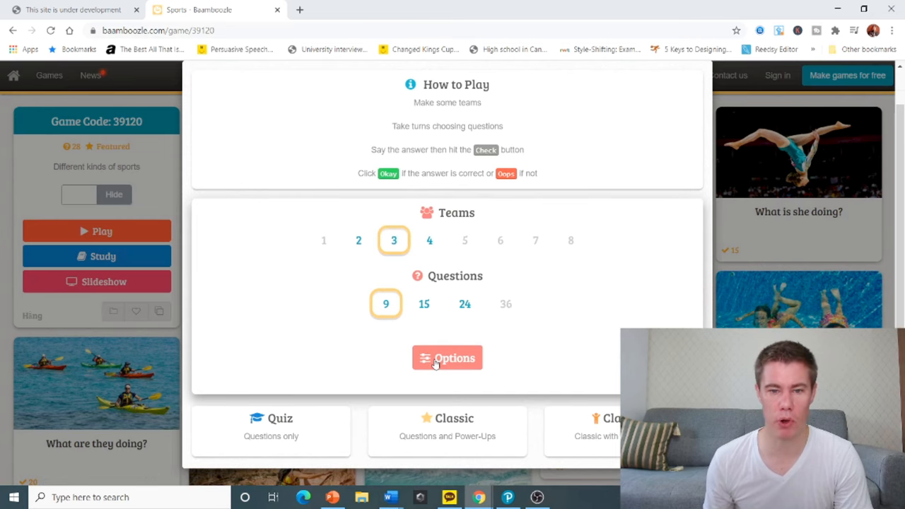
- Review the game options and start it in Quiz mode
click(447, 357)
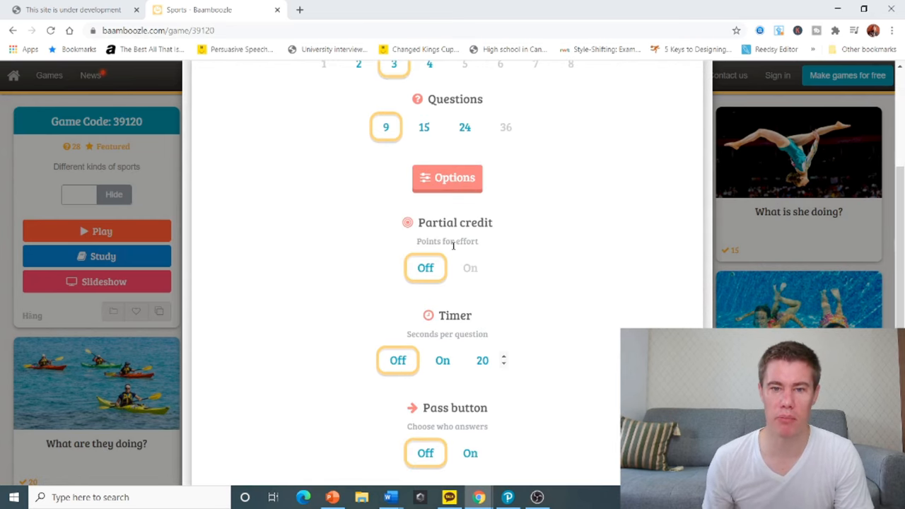
scroll(down, 3)
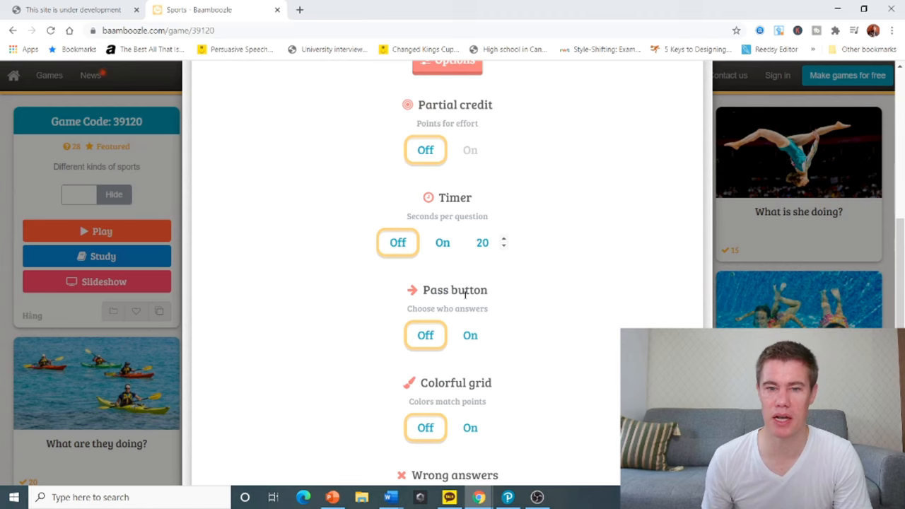
scroll(down, 3)
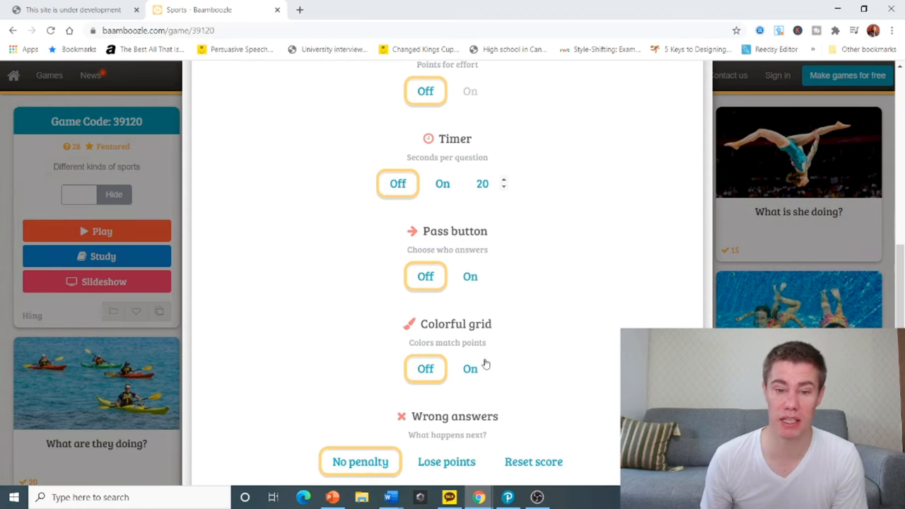
scroll(down, 3)
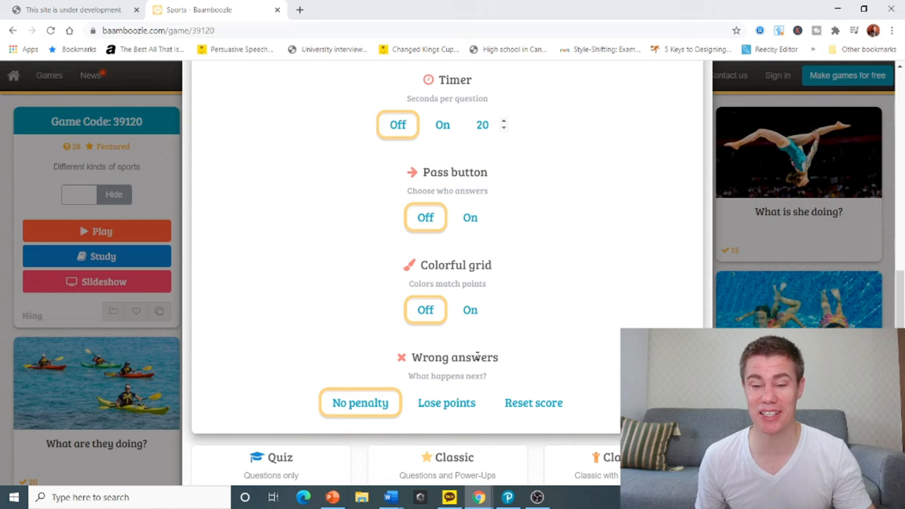
scroll(down, 3)
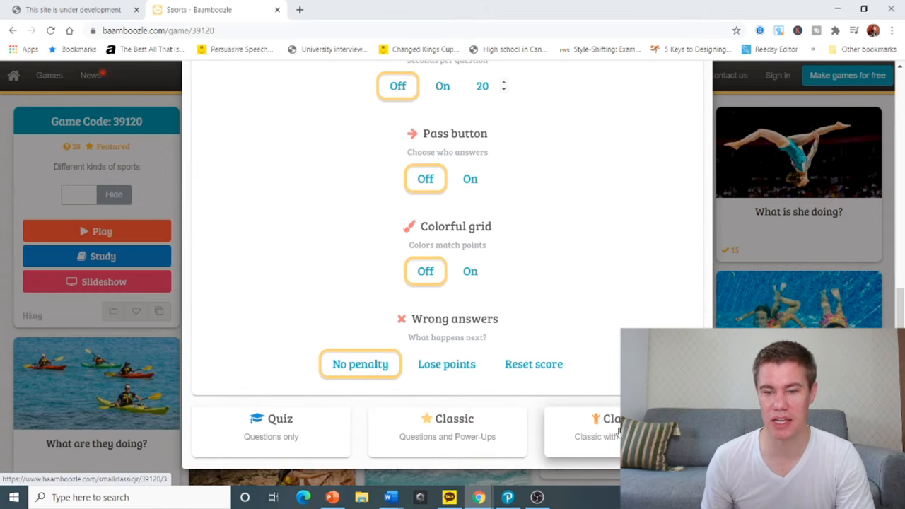
click(271, 428)
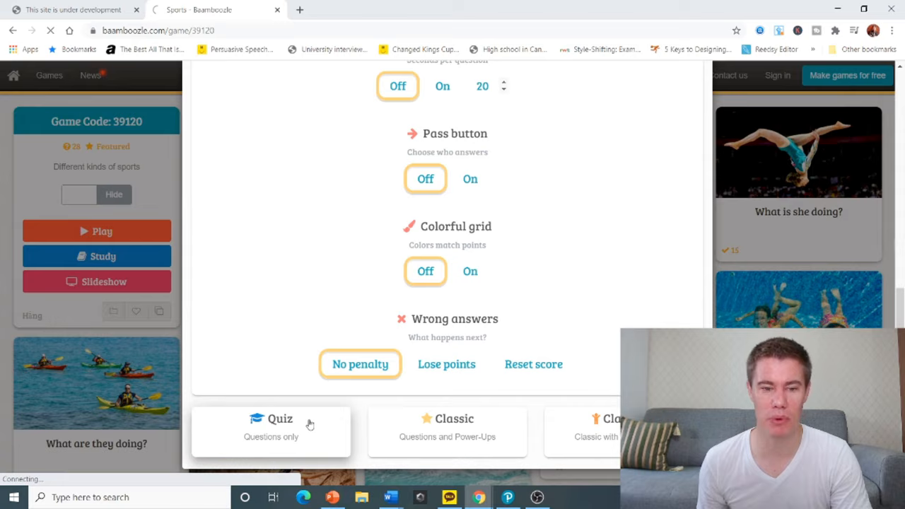
- Play the opening questions, checking the food answer and passing the turn to Team 2
click(271, 431)
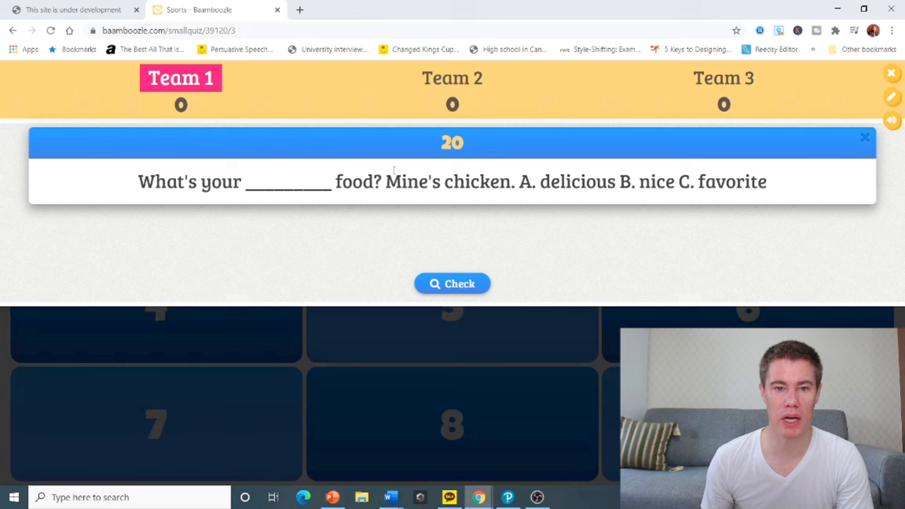
mouse_move(801, 201)
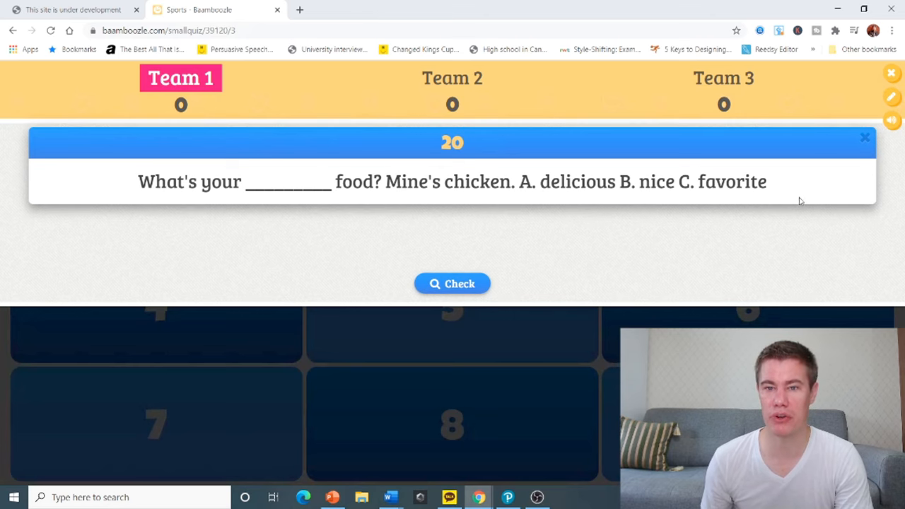
mouse_move(452, 284)
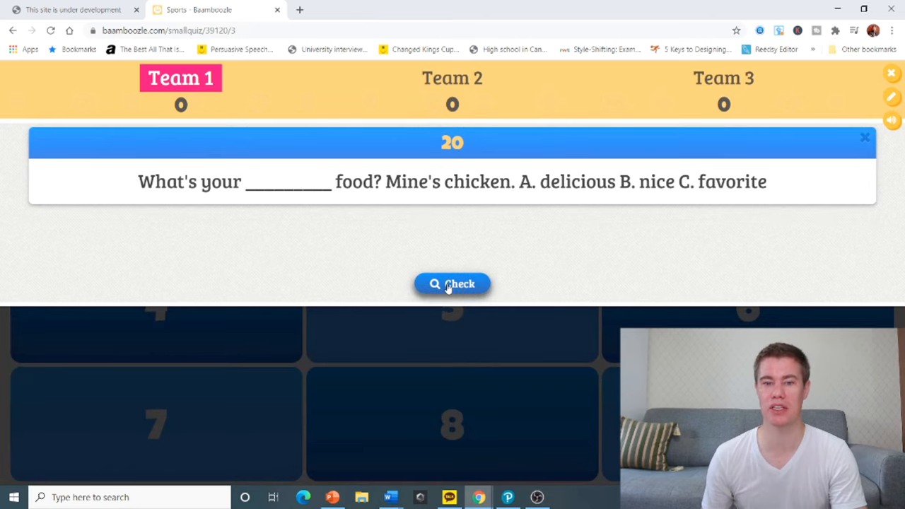
click(451, 284)
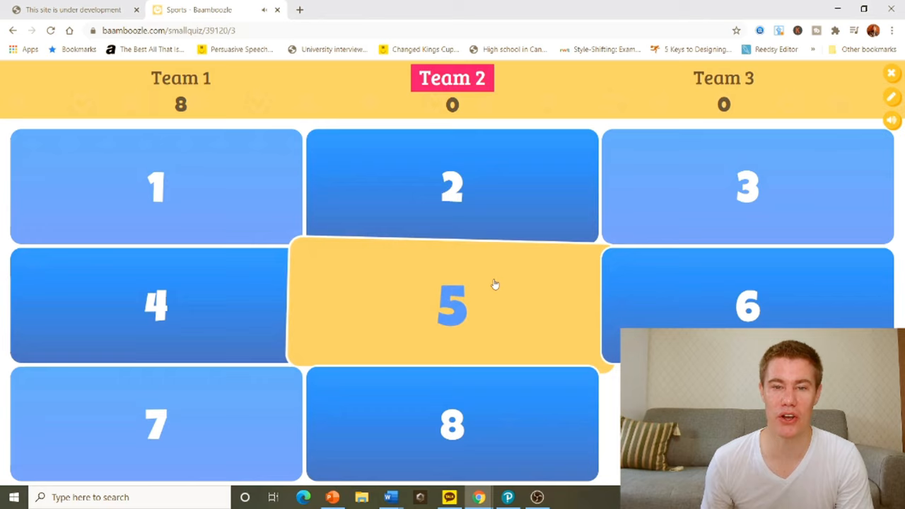
click(452, 186)
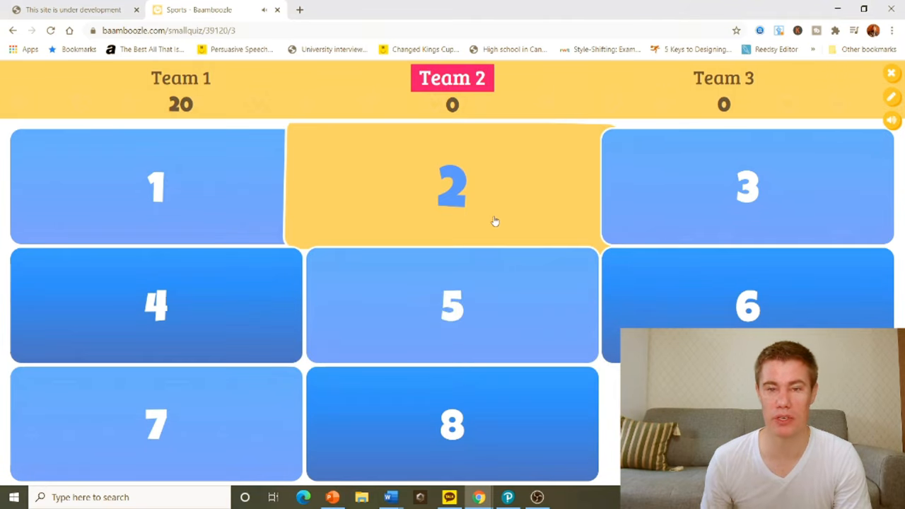
click(451, 186)
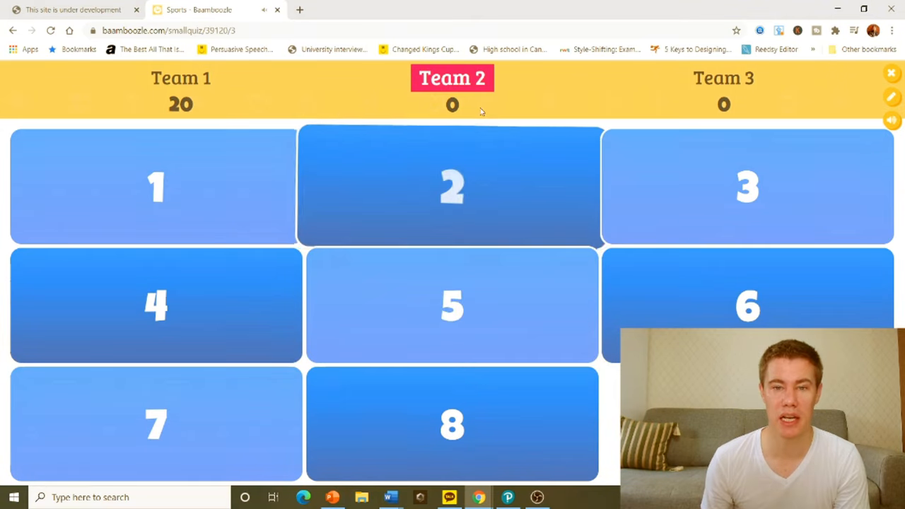
click(451, 186)
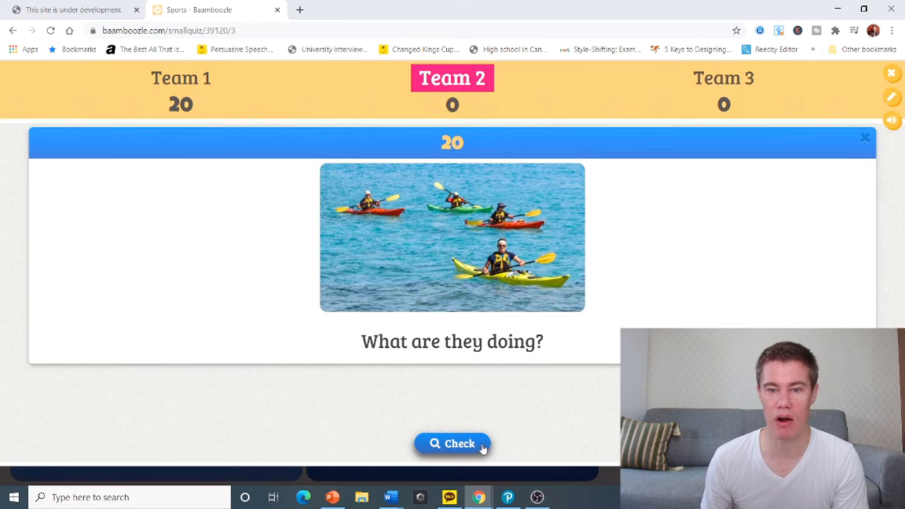
- Reveal and accept Team 2's kayaking answer, then exit to the game preview
click(453, 443)
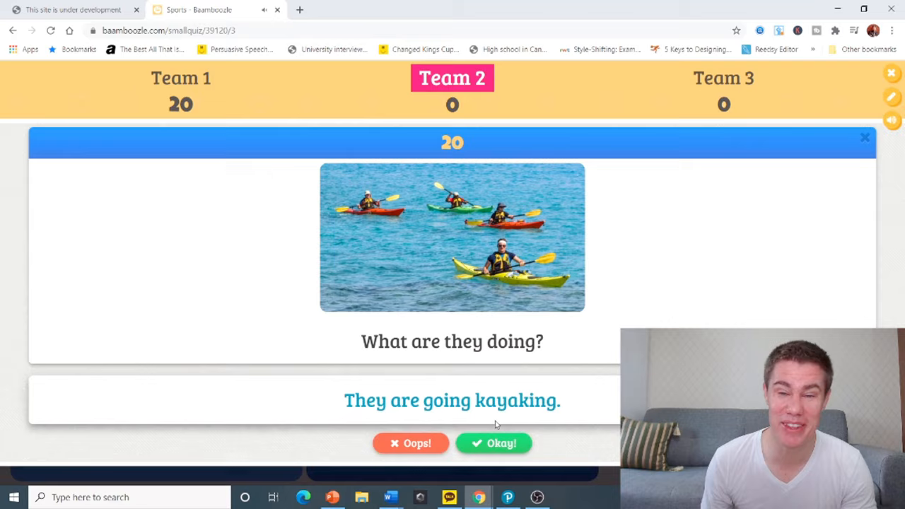
click(493, 443)
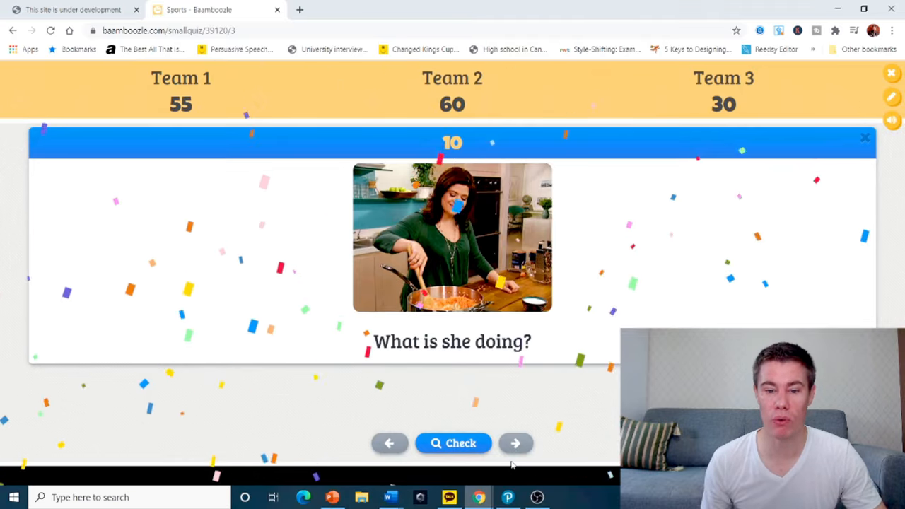
click(864, 137)
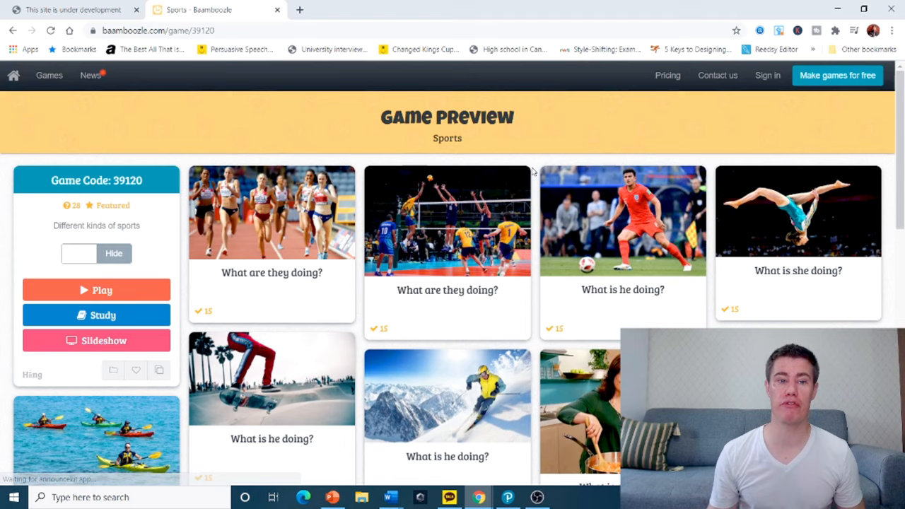
- Sign in with the saved email and password and open the Make game form
click(767, 75)
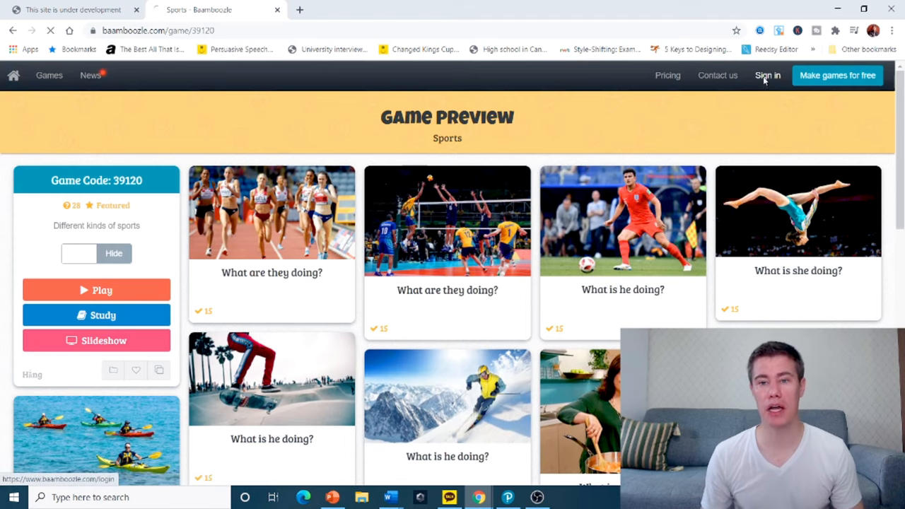
click(767, 75)
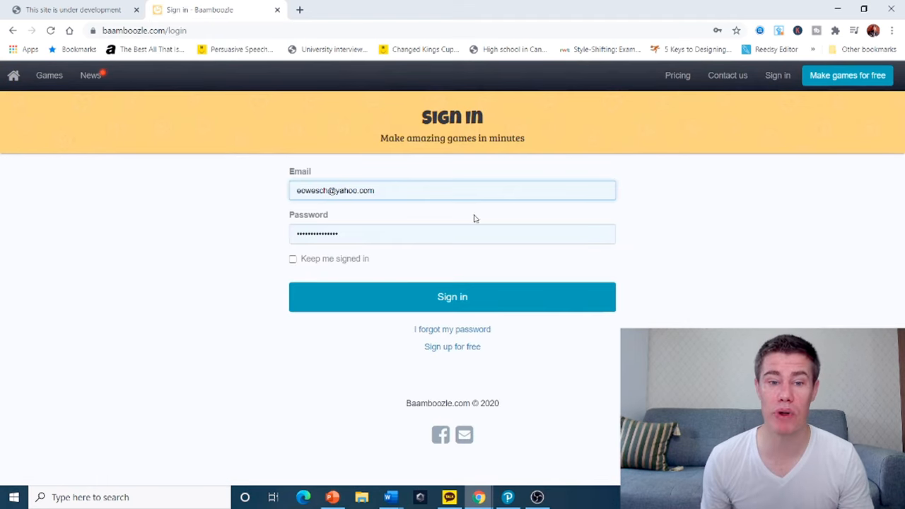
mouse_move(230, 234)
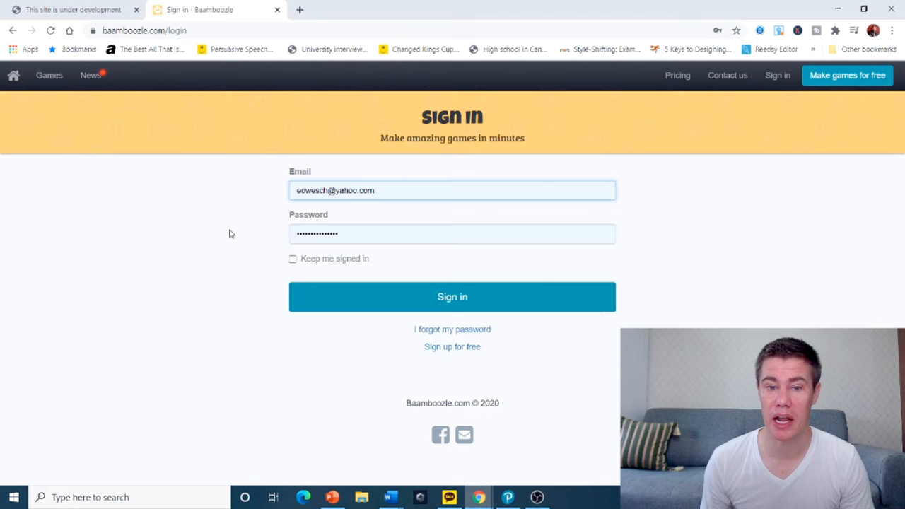
click(452, 296)
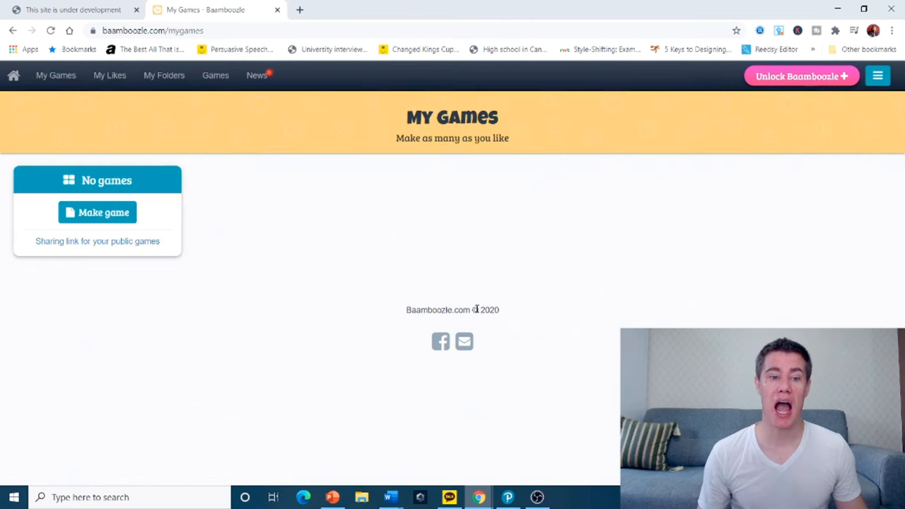
click(97, 212)
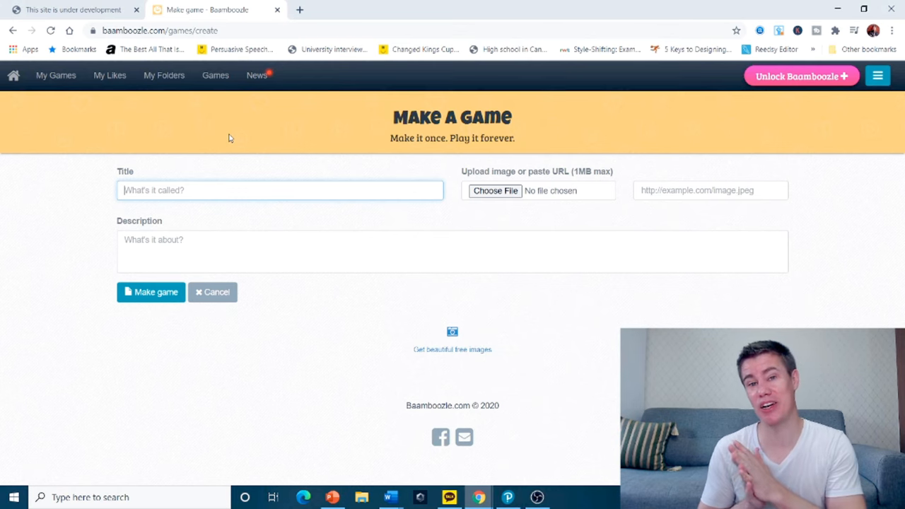
- Title the game 'Chores', describe it as 'Present Continuous about chores', and create it
text(C)
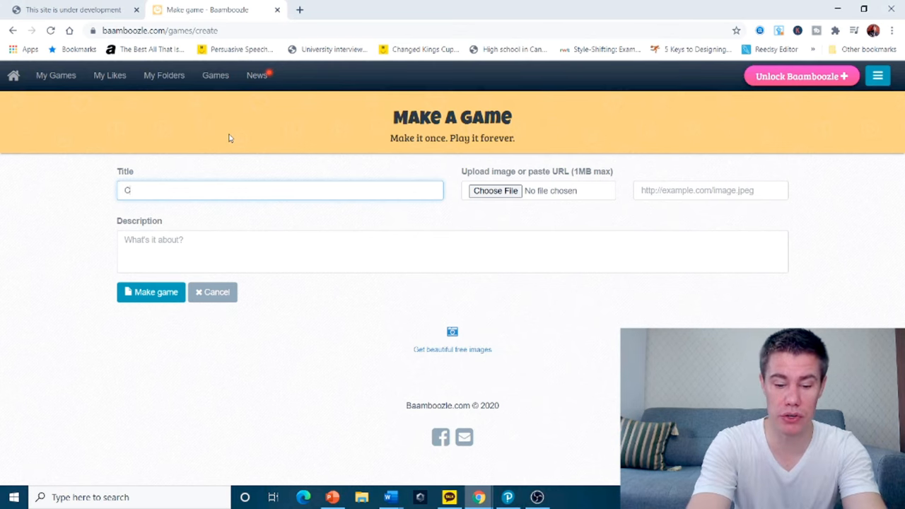
text(hores)
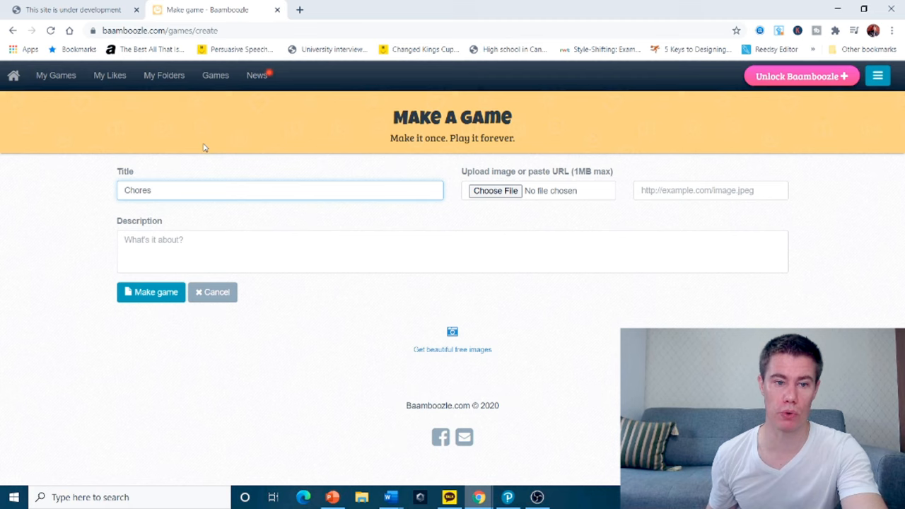
click(452, 251)
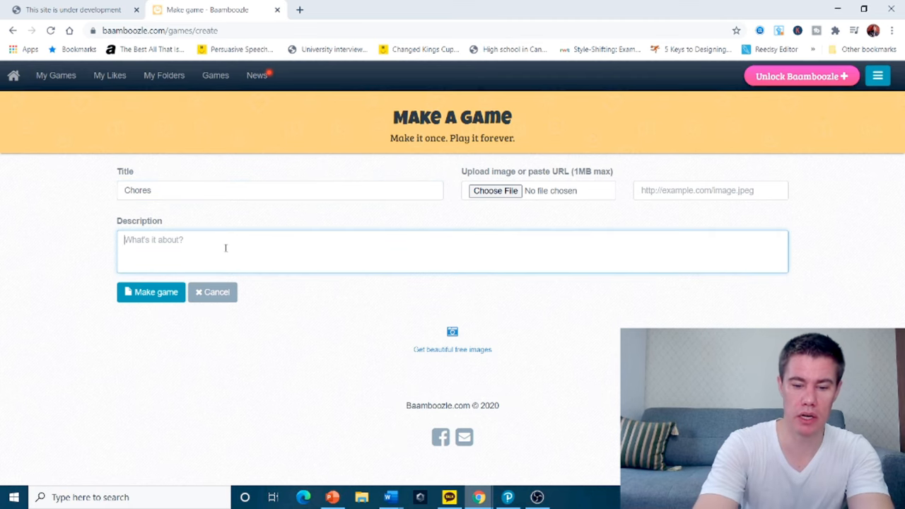
text(Pres)
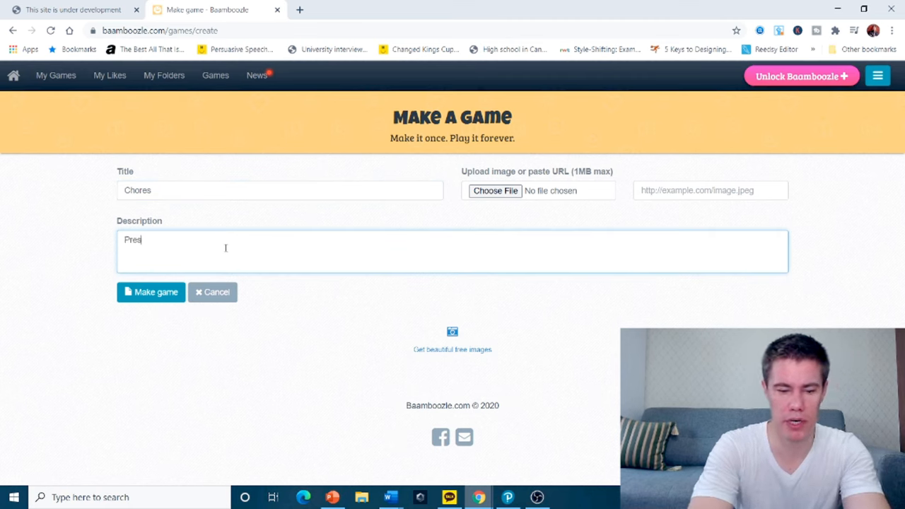
text(ent Cont)
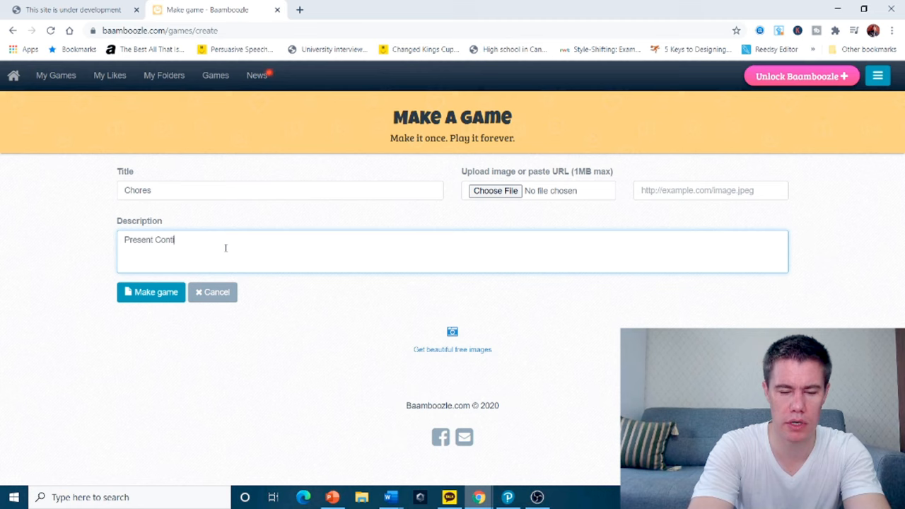
text(inuous)
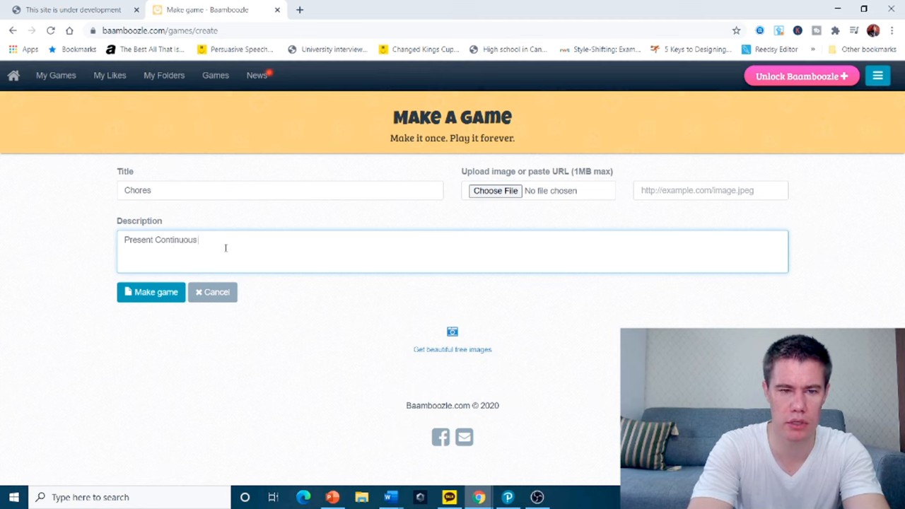
text(about ch)
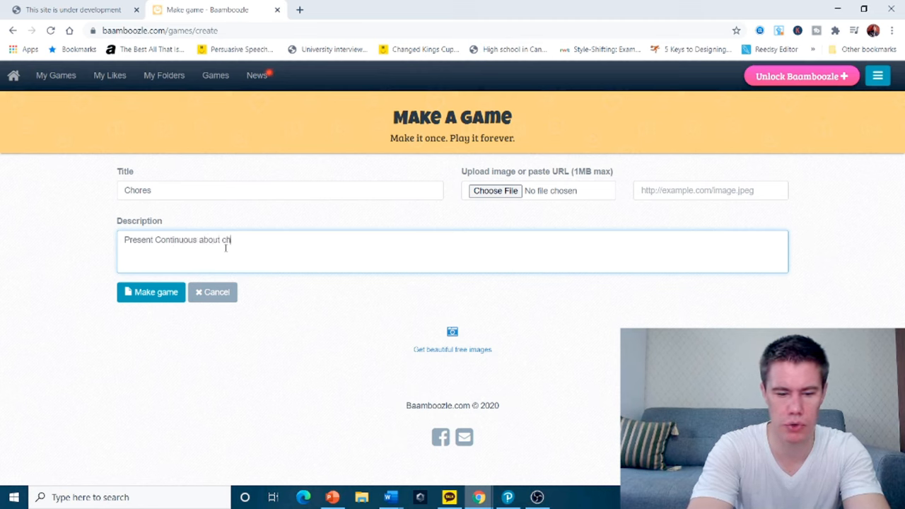
text(ores)
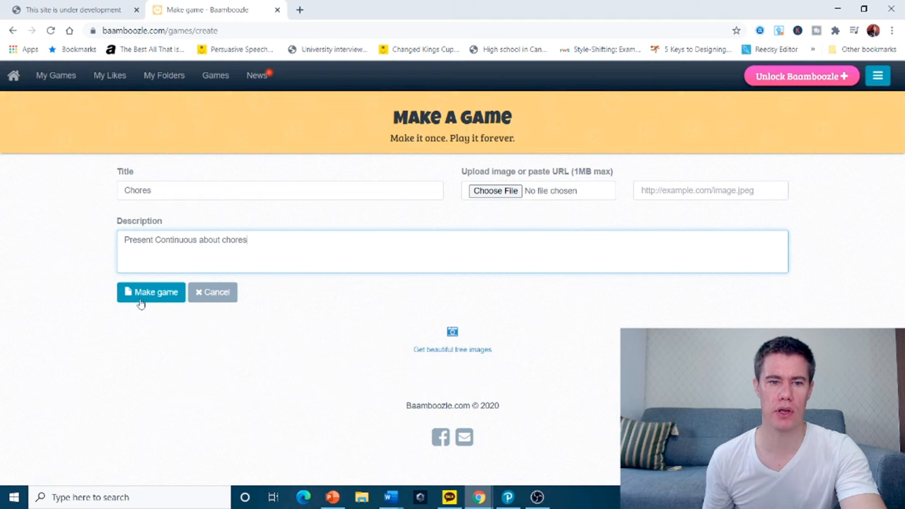
click(150, 292)
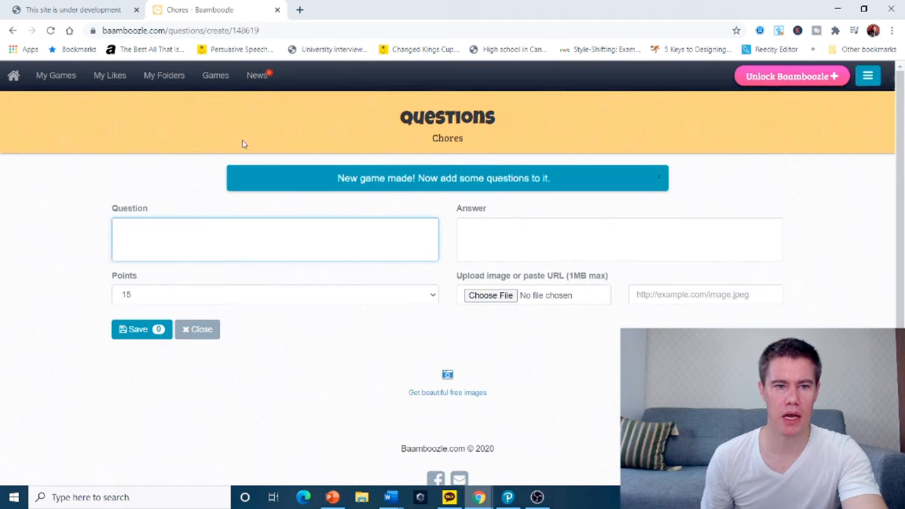
- Enter 'What is he doing?' in the first question box
text(W)
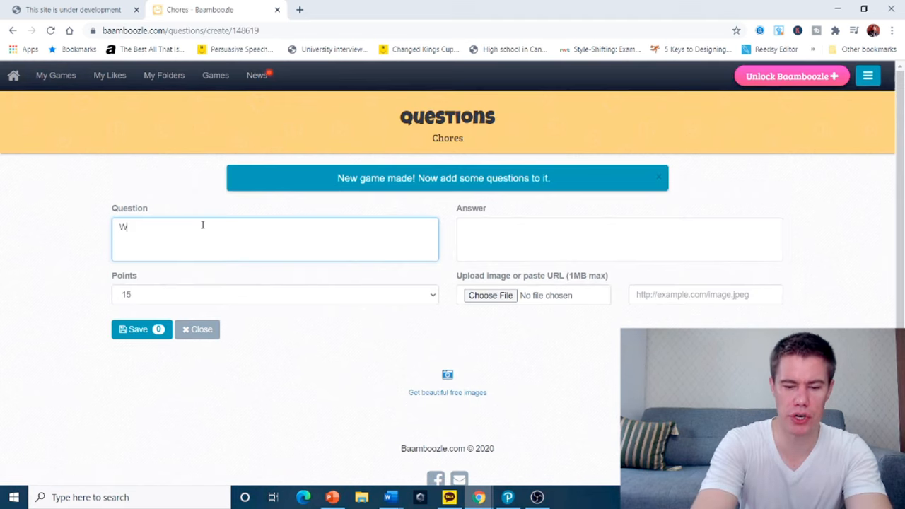
text(hat is he doi)
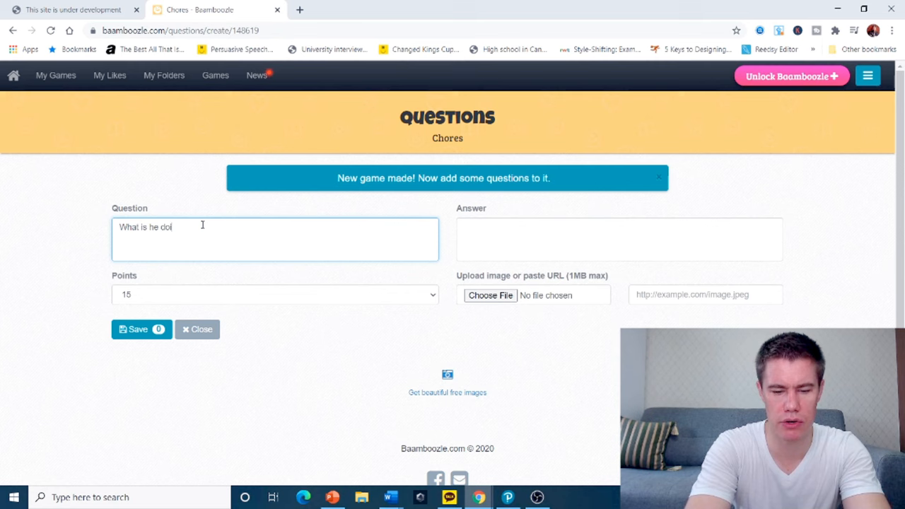
text(ng?)
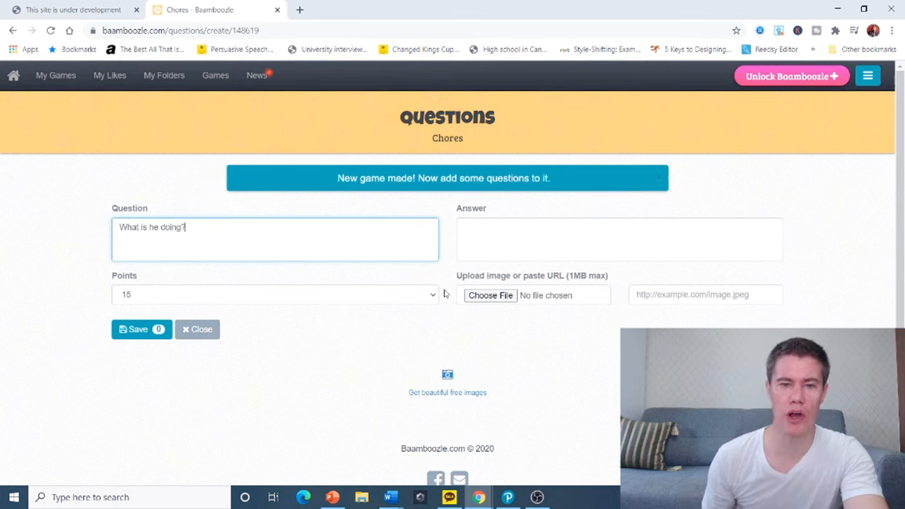
mouse_move(523, 344)
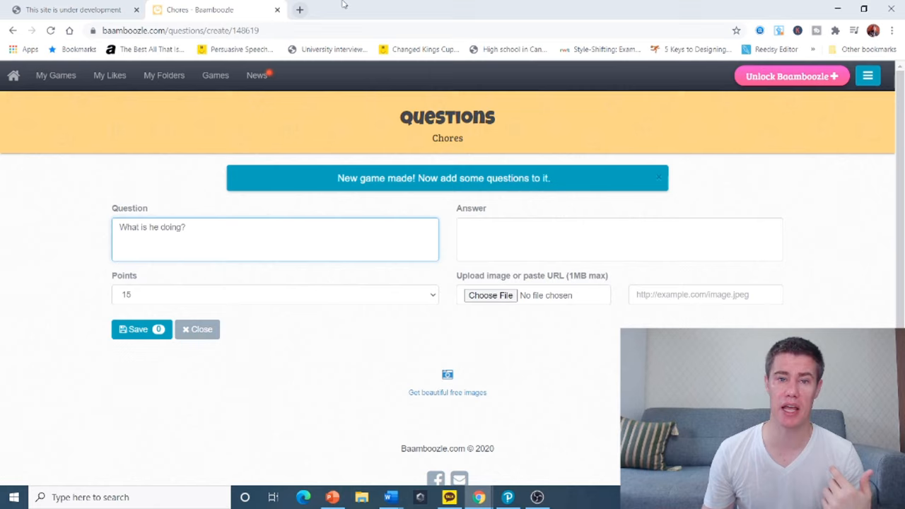
- Search Google Images for 'washing' in a side window and open the washing-machine photo in a new tab
click(863, 9)
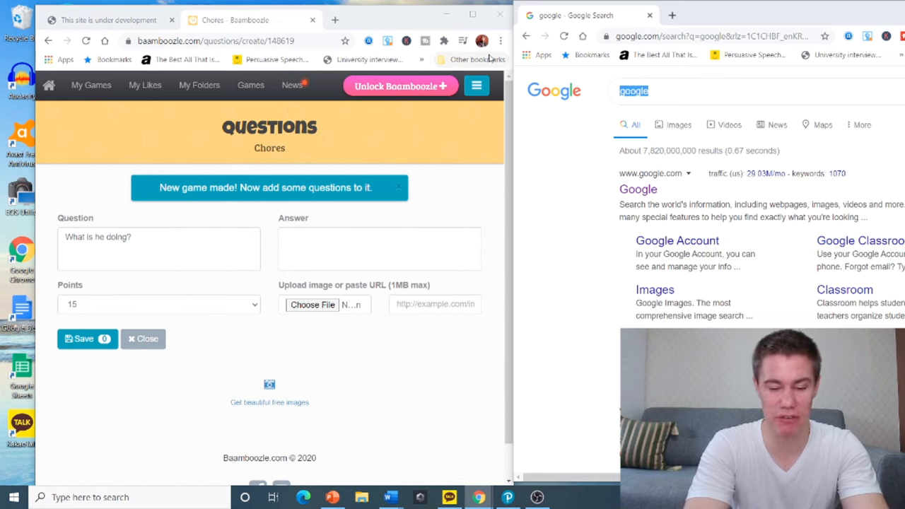
text(w)
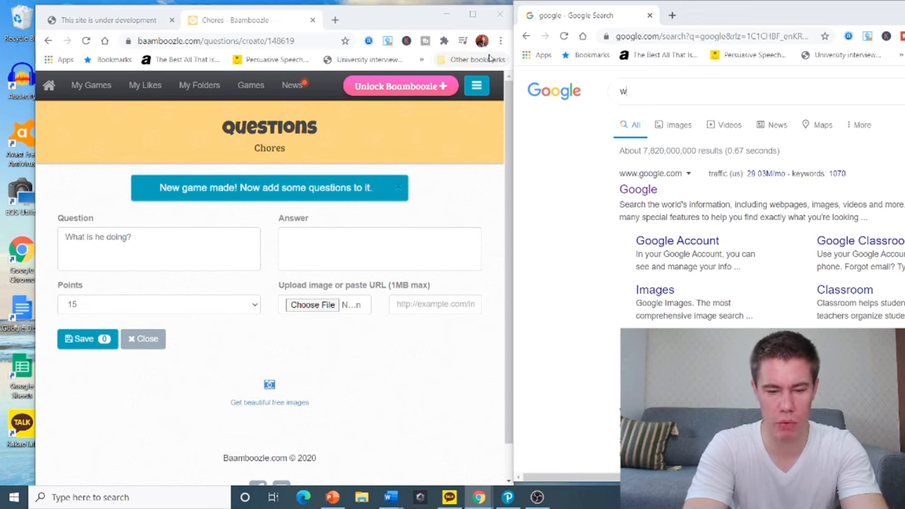
text(ashing)
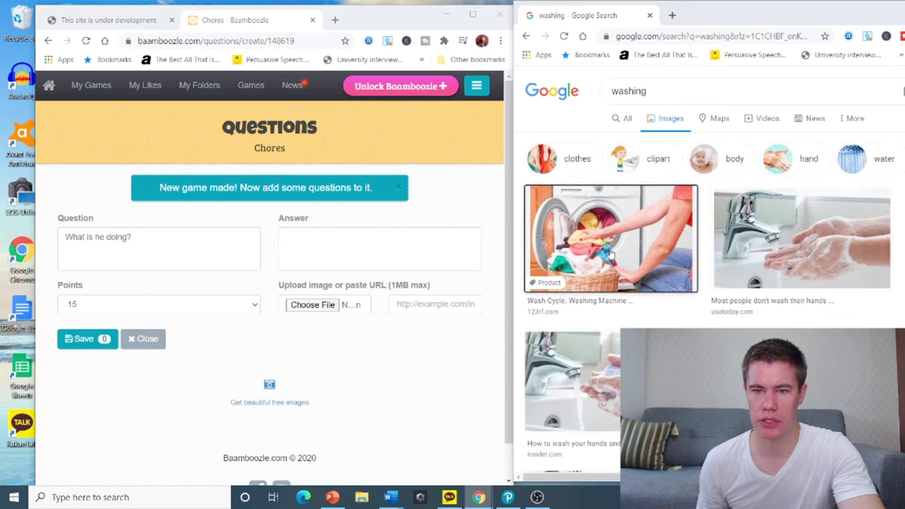
right_click(610, 238)
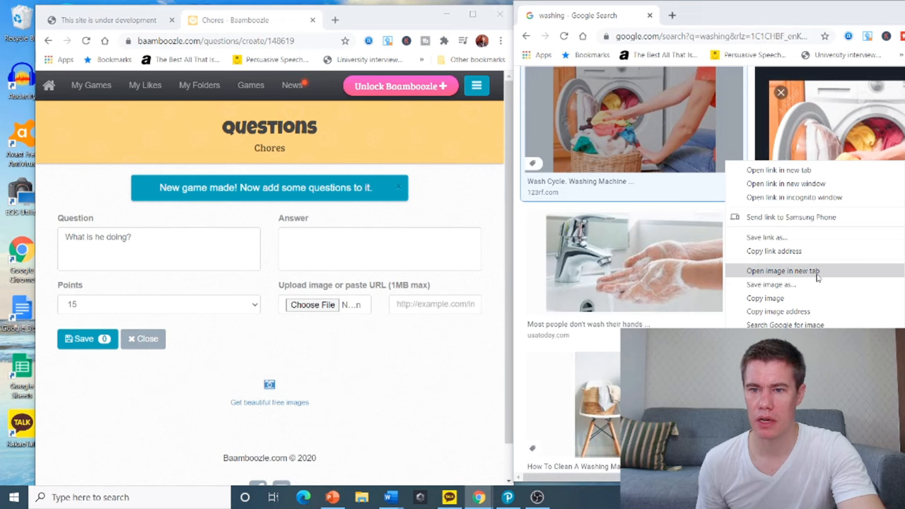
click(770, 285)
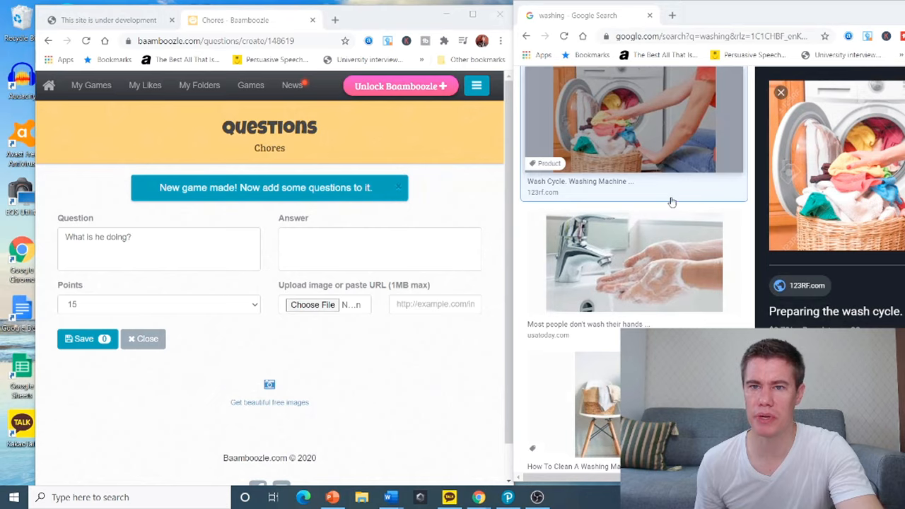
scroll(up, 3)
text(clea)
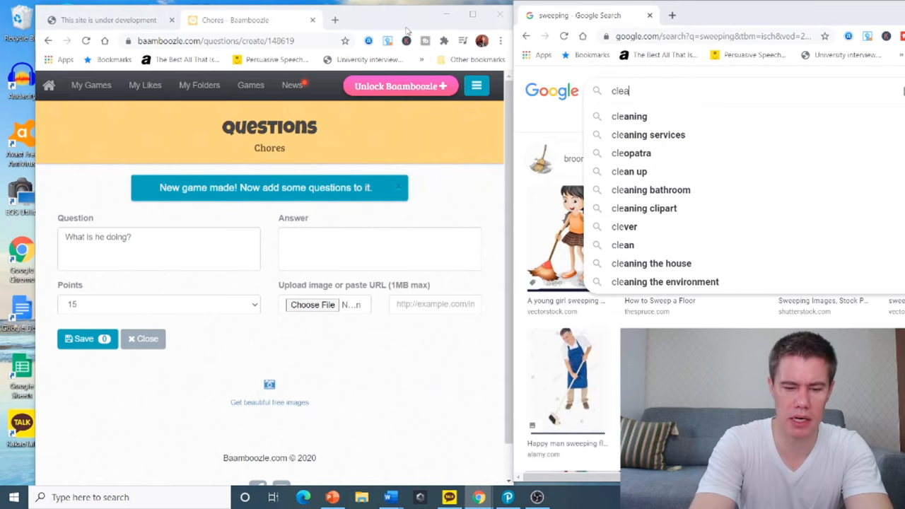
- Search images for cleaning and save the house-cleaning photo into the Zoom Teaching Course folder
click(628, 116)
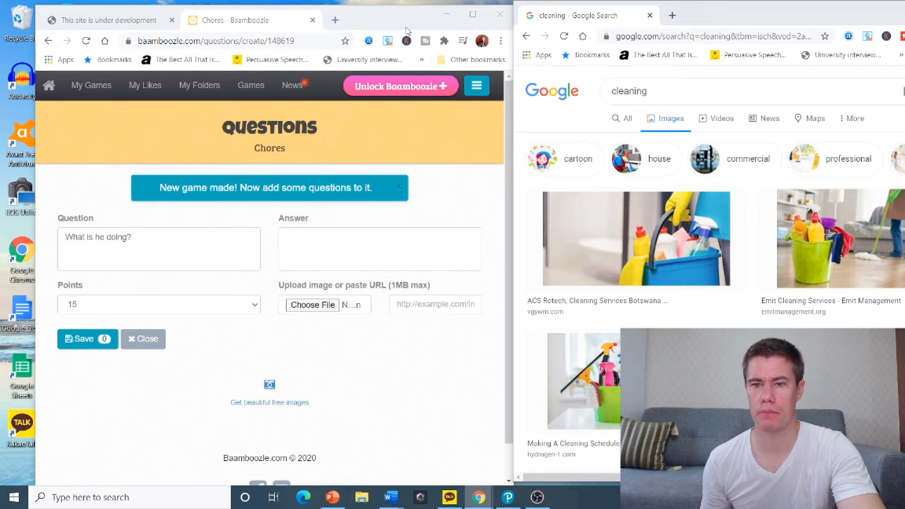
scroll(down, 3)
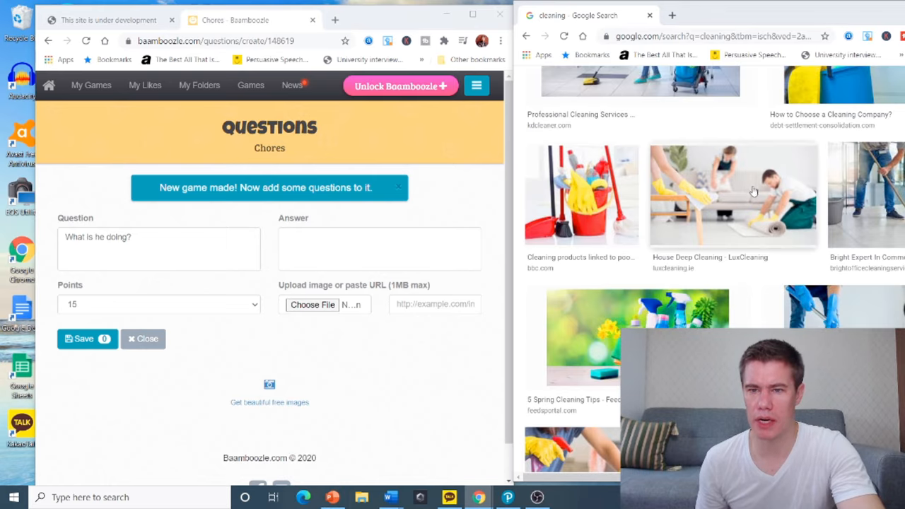
click(733, 194)
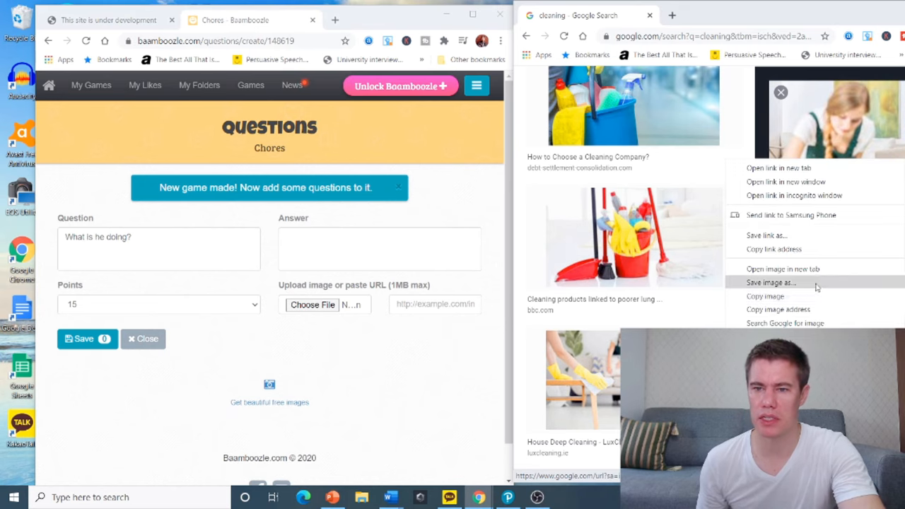
click(770, 282)
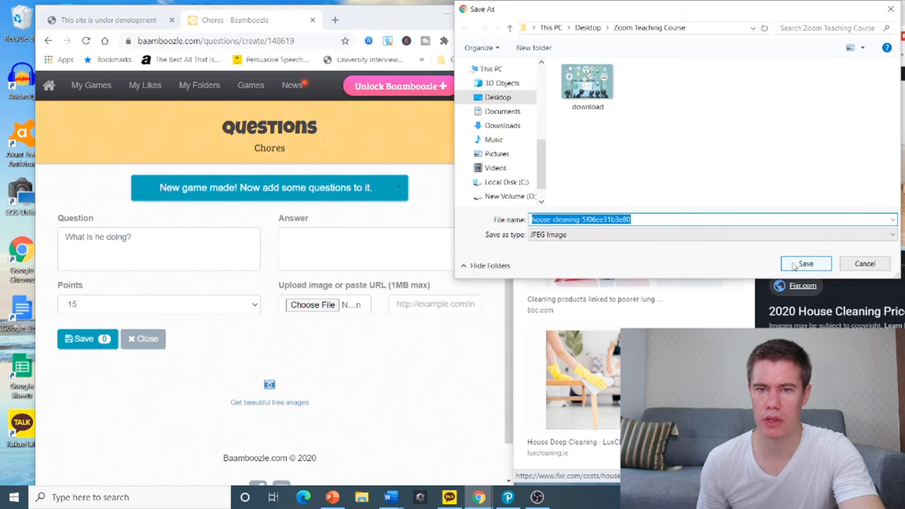
click(805, 263)
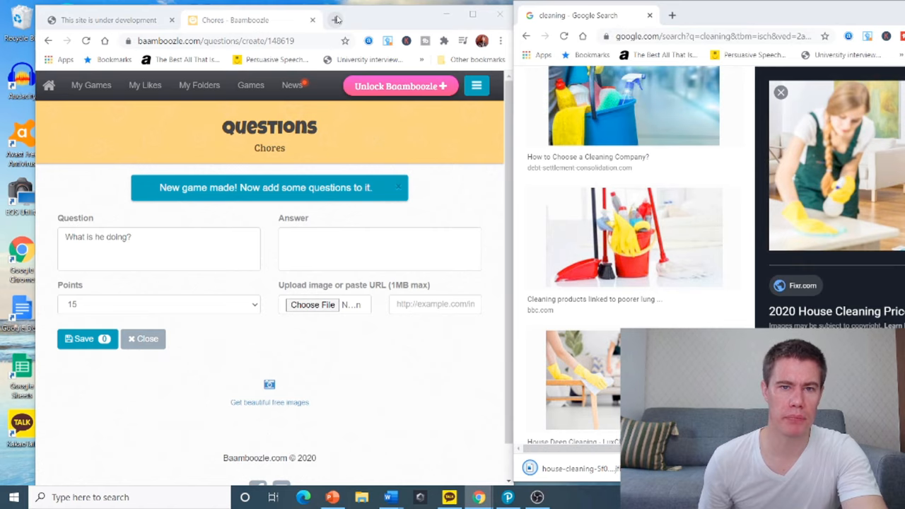
- Attach the washing-machine photo and enter the answer 'He is doing laundry?'
double_click(125, 234)
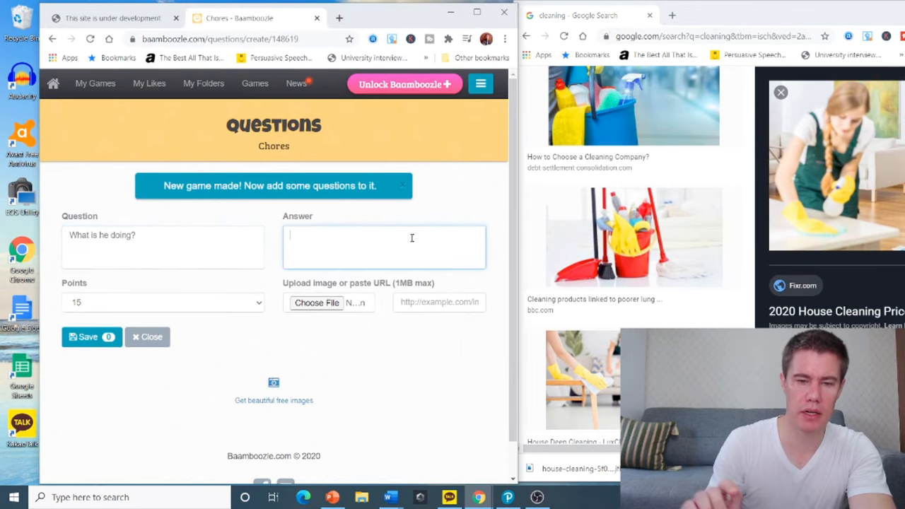
click(317, 303)
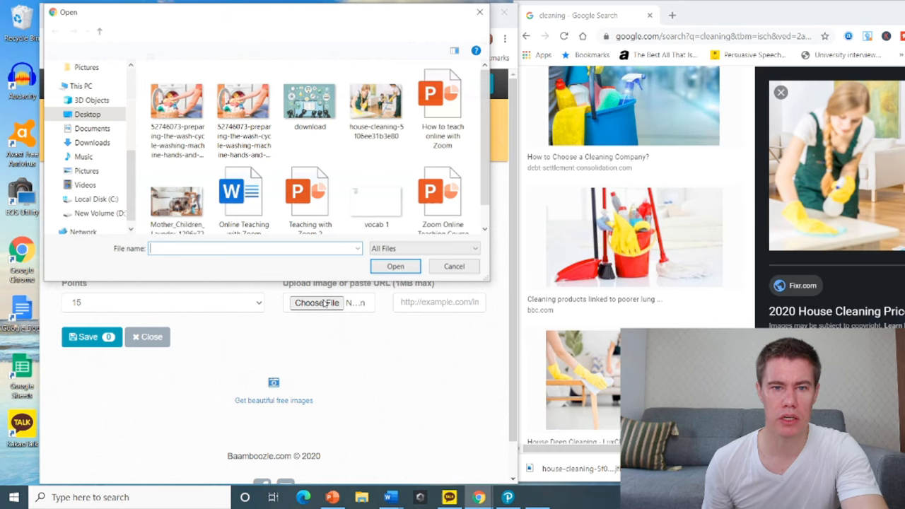
click(454, 265)
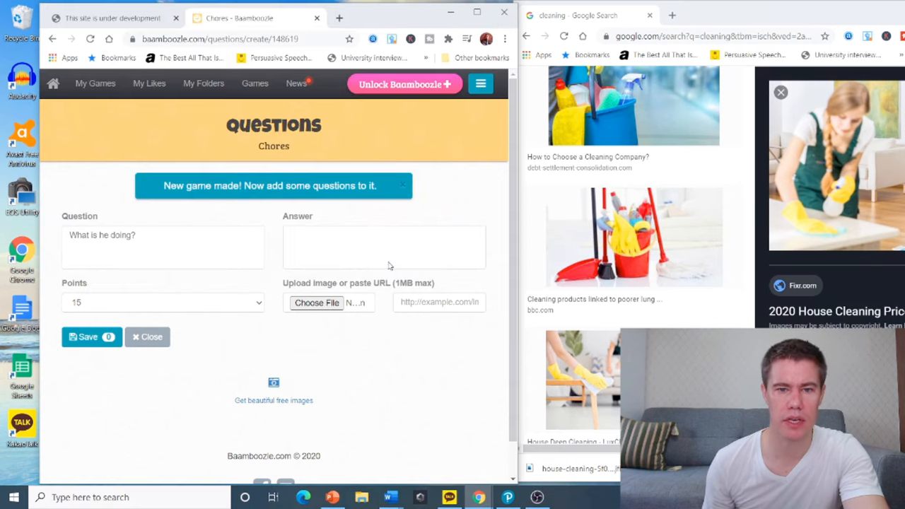
text(He)
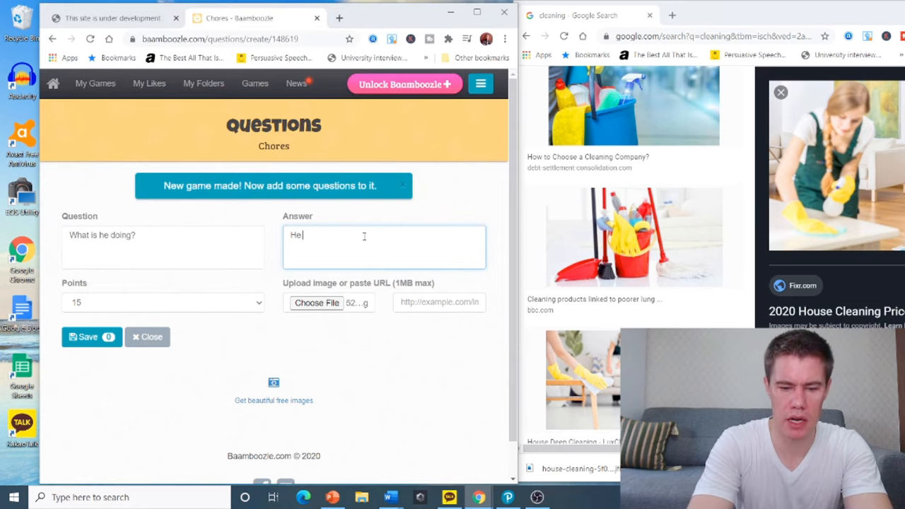
text(is doing lau)
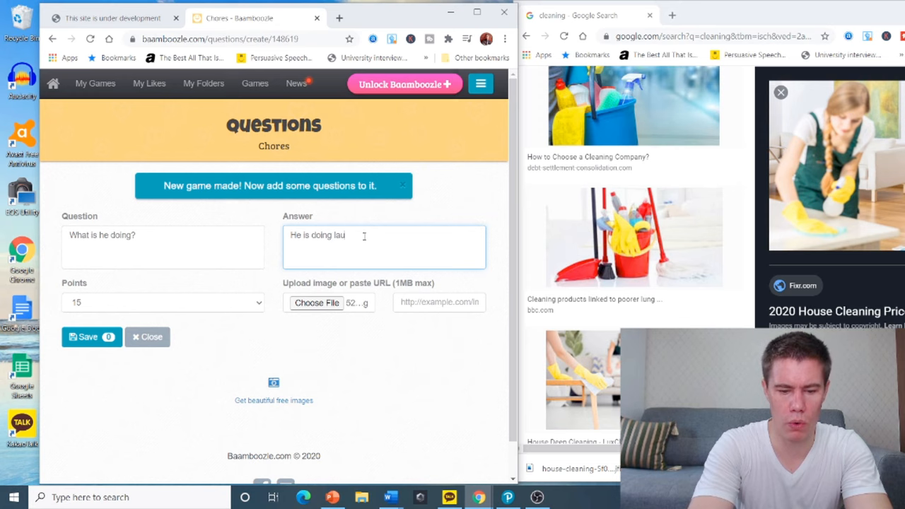
text(ndry?)
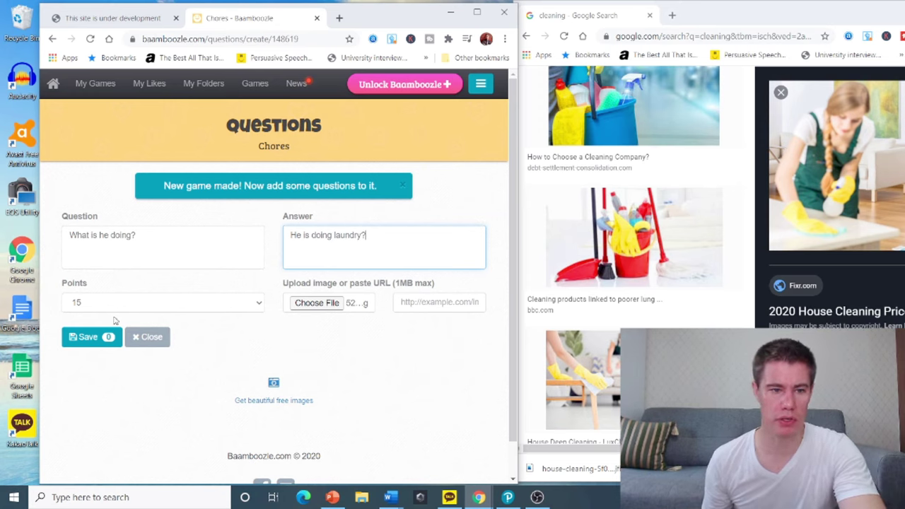
- Set the laundry question to 10 points and save it
click(163, 302)
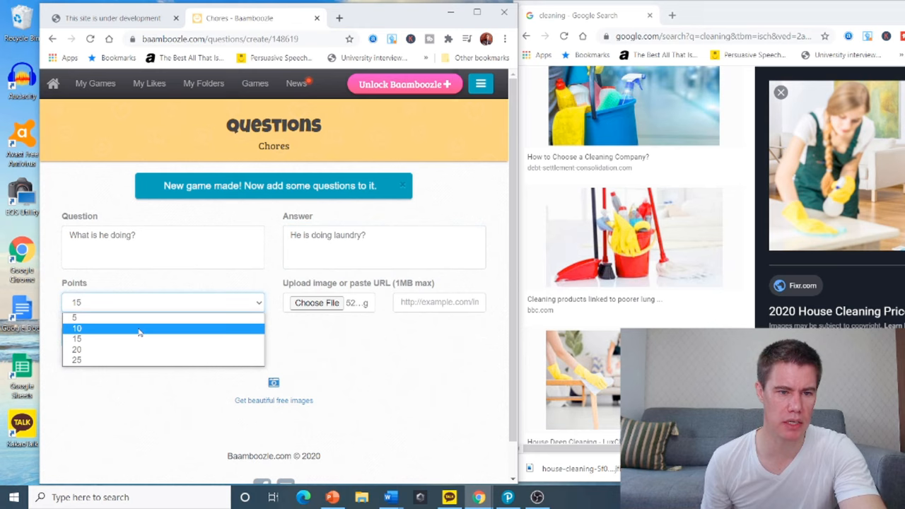
click(76, 328)
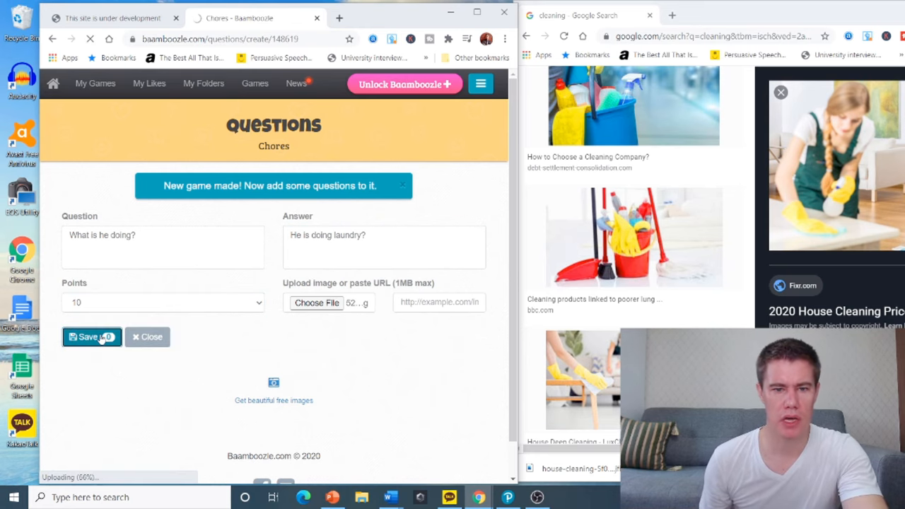
click(88, 337)
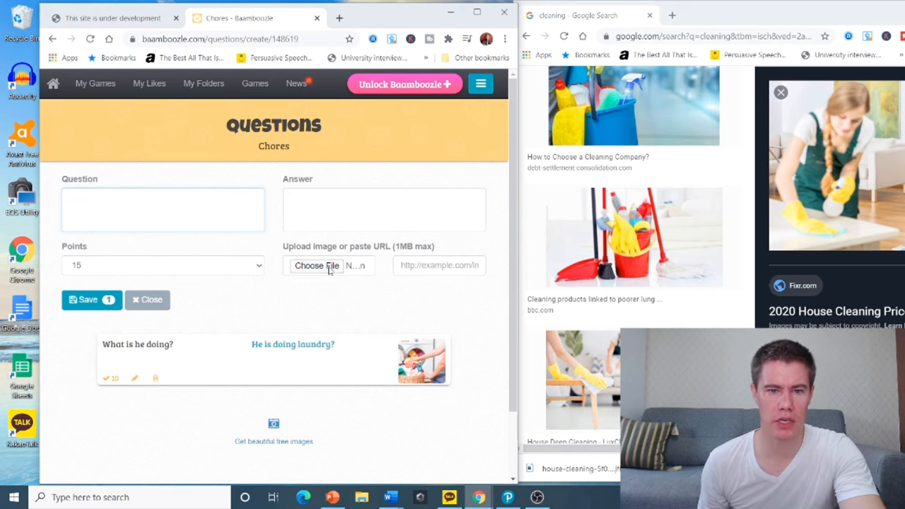
- Attach the house-cleaning photo and enter 'What are they doing?' answered 'They are cleaning'
click(316, 265)
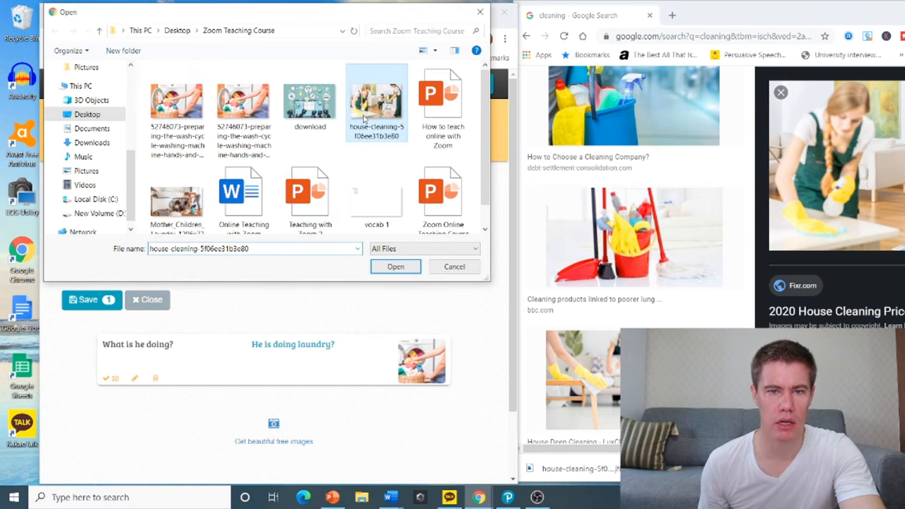
click(395, 267)
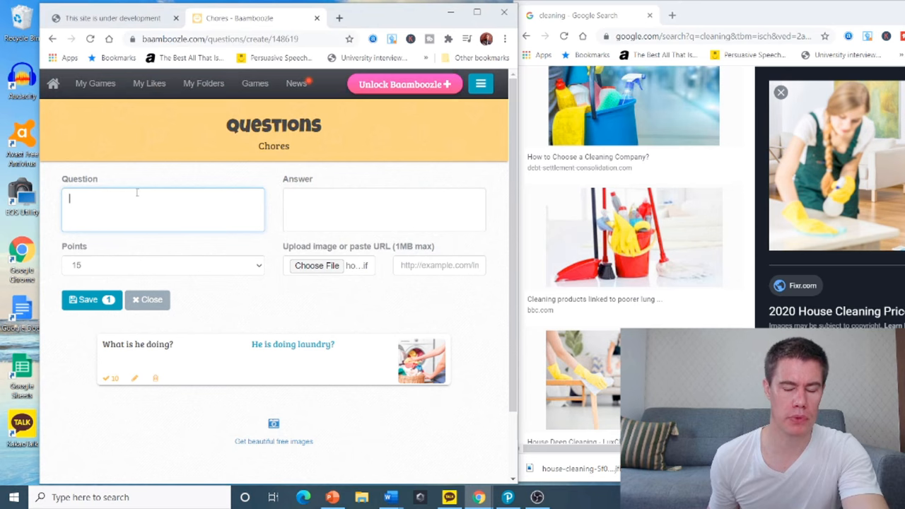
text(What are)
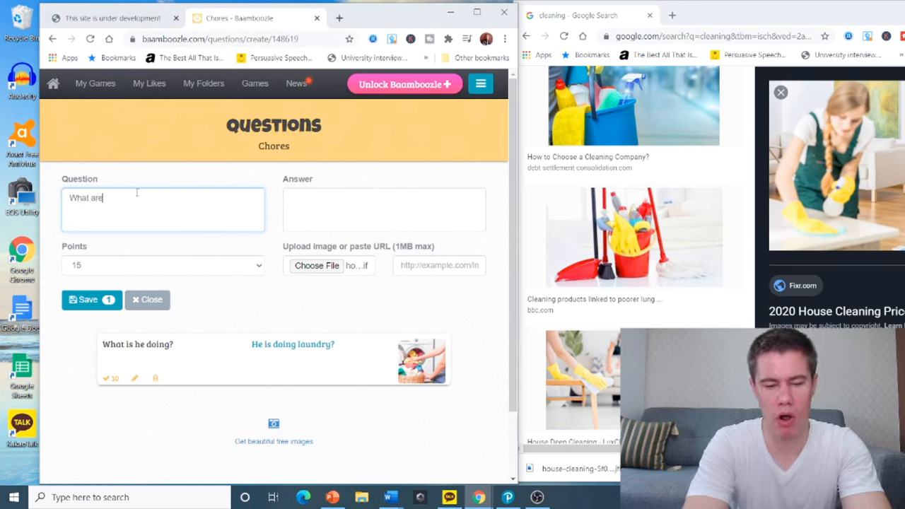
text(they doing?)
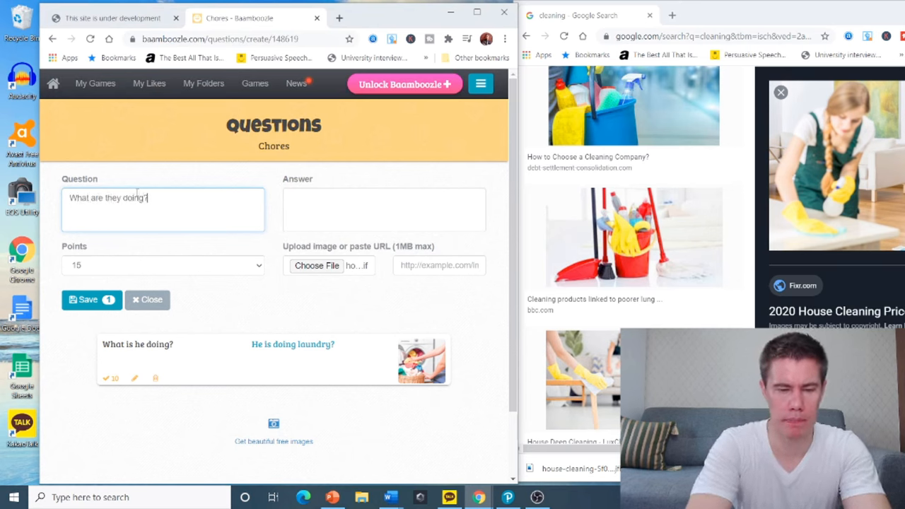
text(They are)
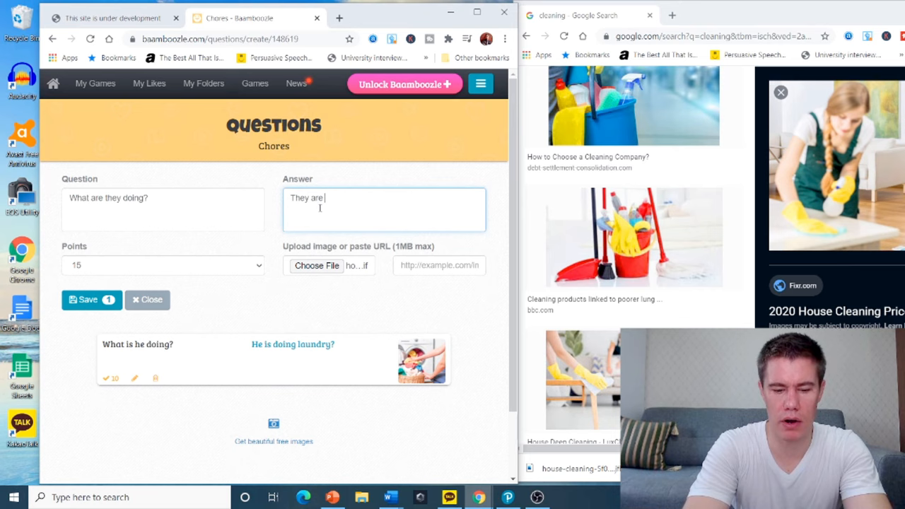
text(cleaning.)
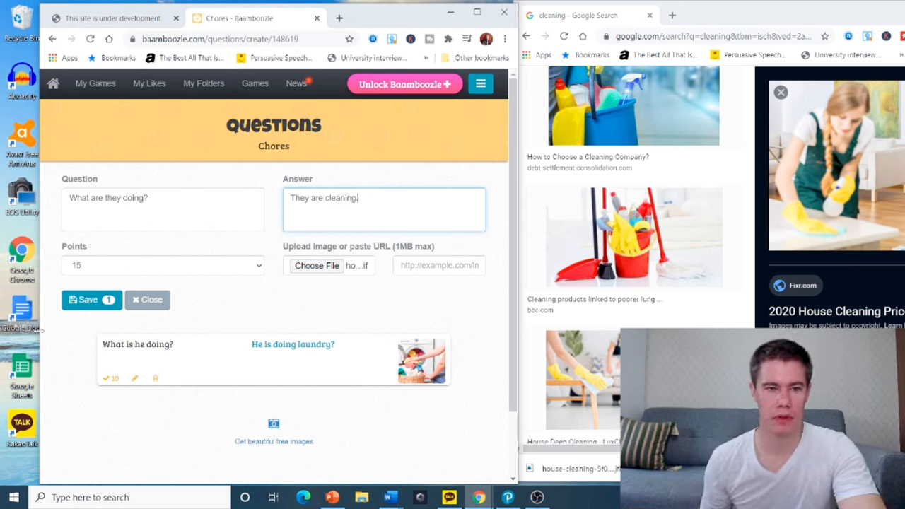
- Set the cleaning question to 10 points and save it
click(163, 264)
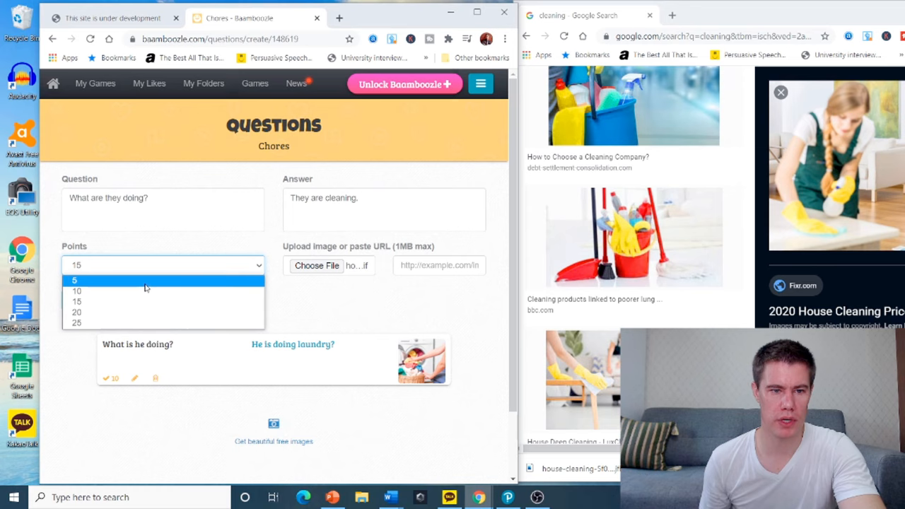
click(77, 290)
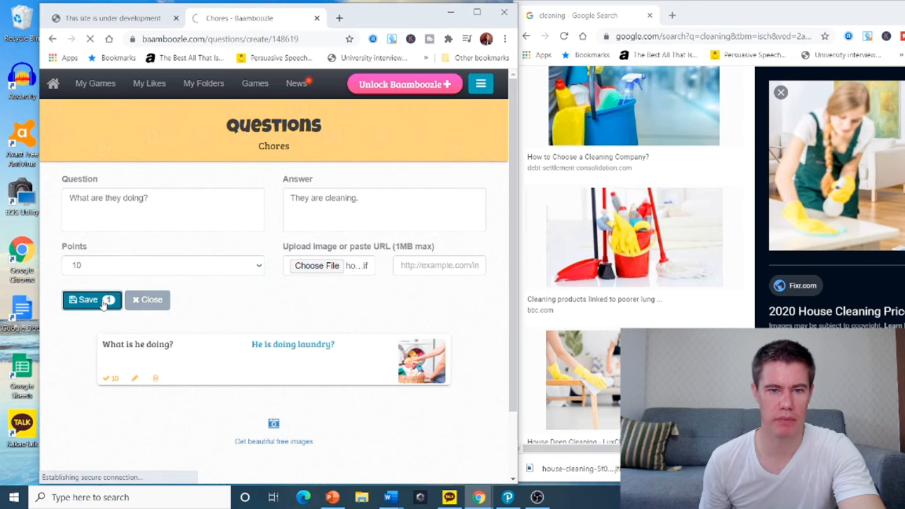
click(88, 299)
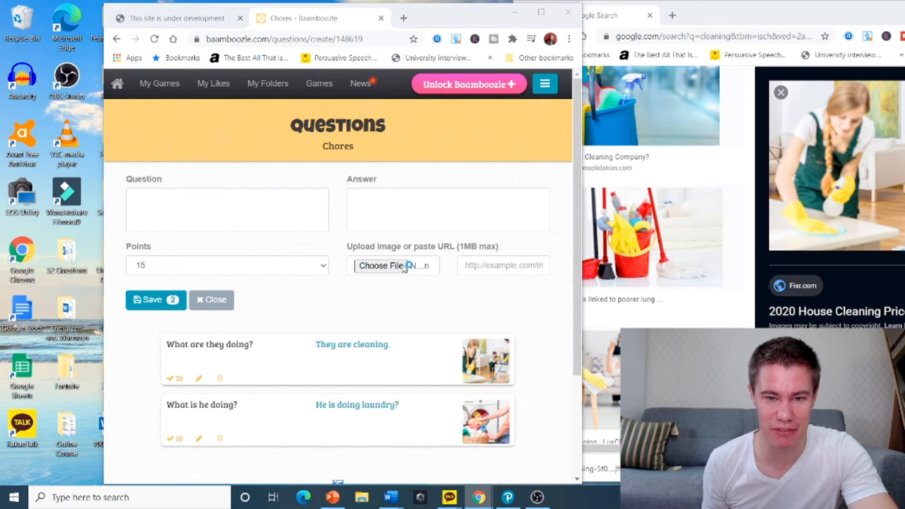
- Attach the KakaoTalk photo and enter the question 'What am I doing?'
click(393, 265)
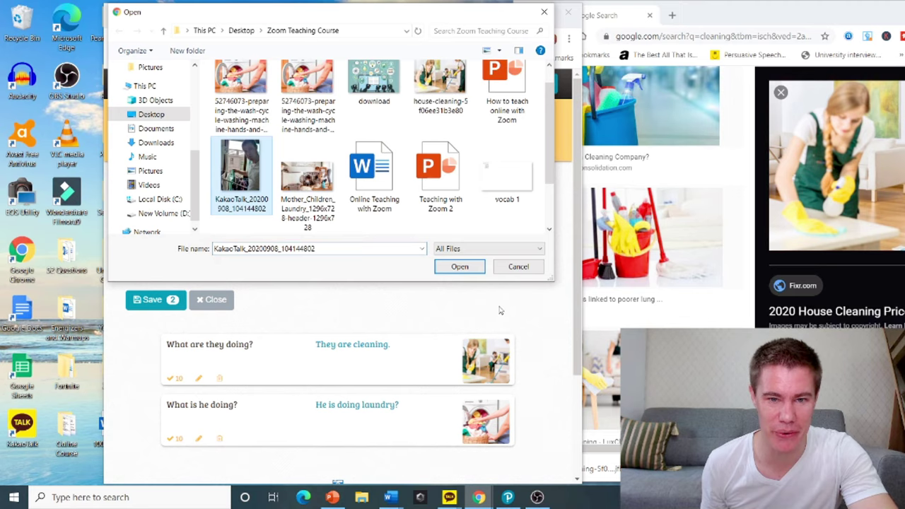
click(459, 266)
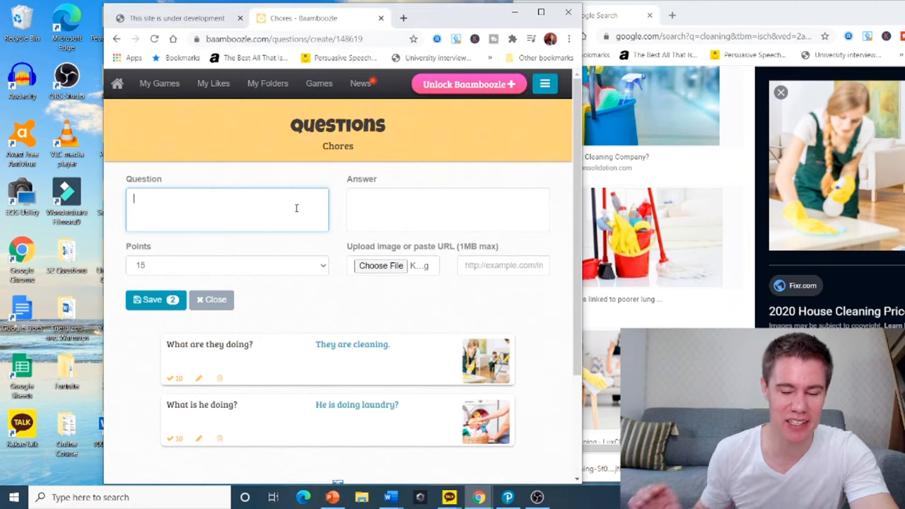
text(What am I doing)
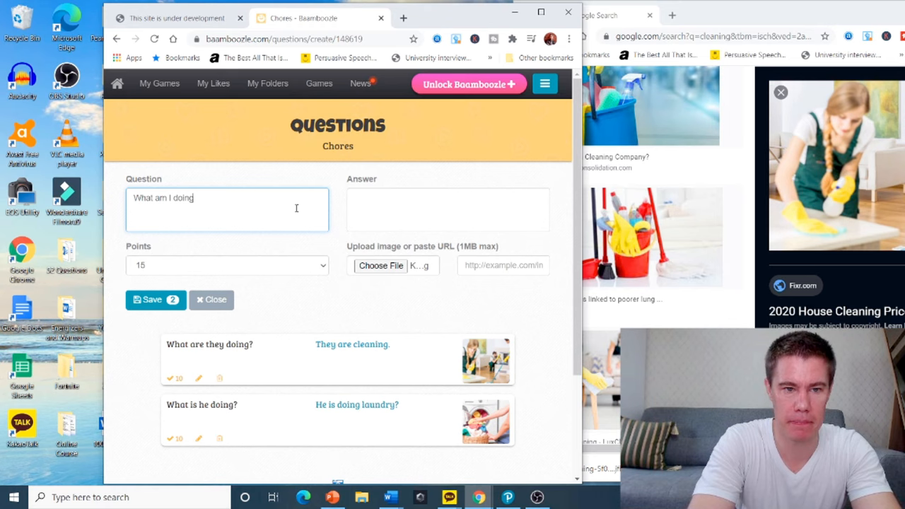
click(448, 210)
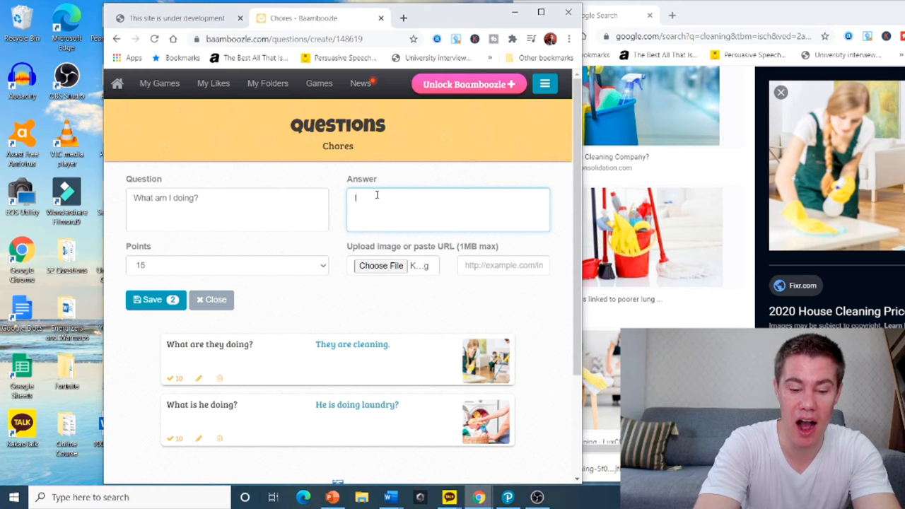
- Enter the answer 'I am hanging up laundry.' and save the question
text(I am hanging)
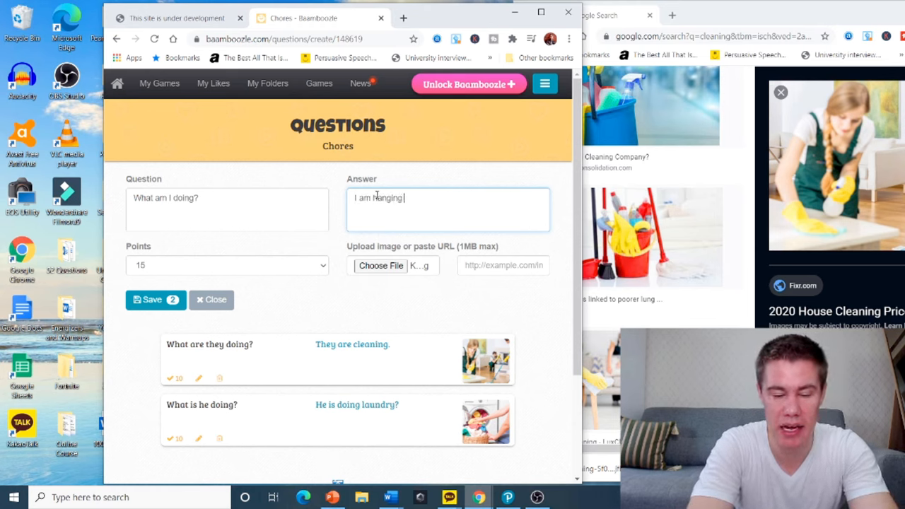
text(up laur)
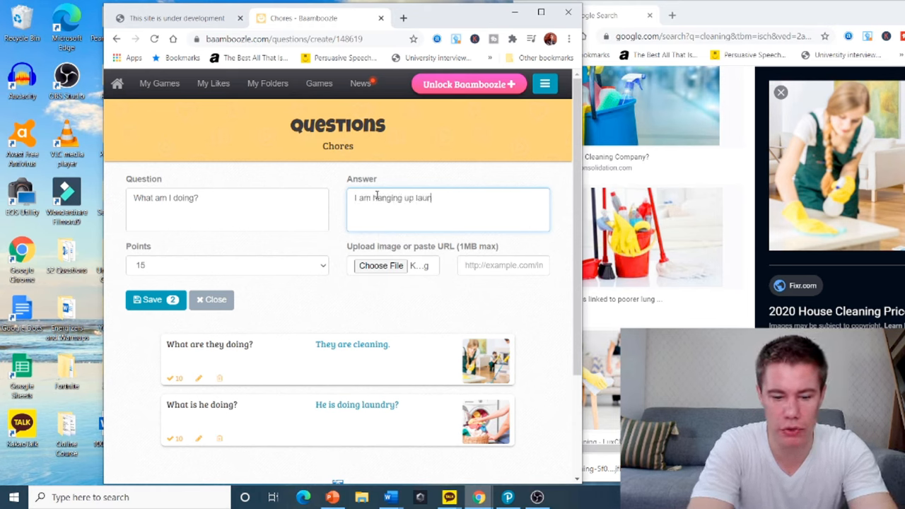
text(ndry.)
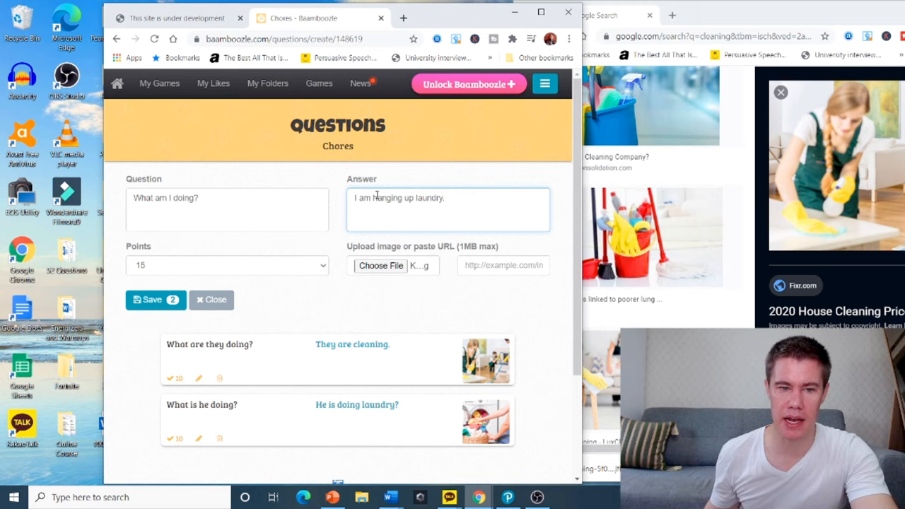
click(152, 300)
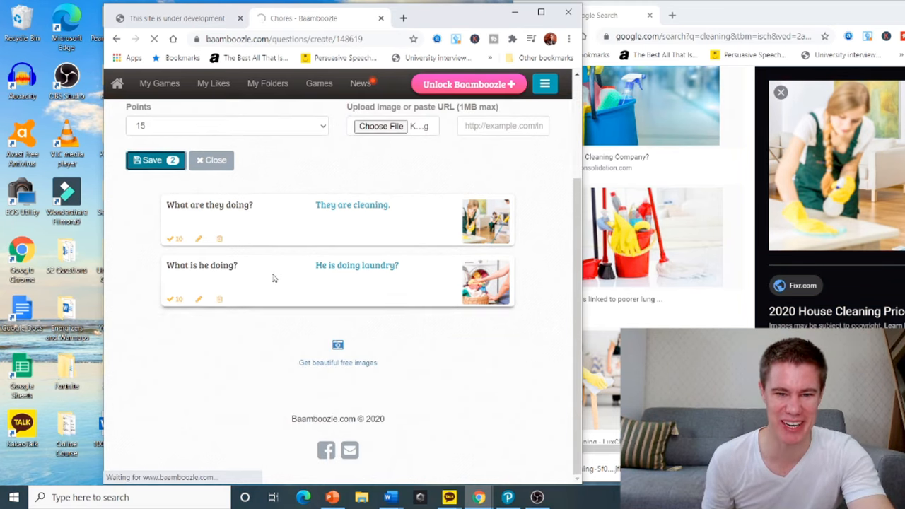
- Choose 2 teams and launch the Chores game in Quiz mode
click(151, 160)
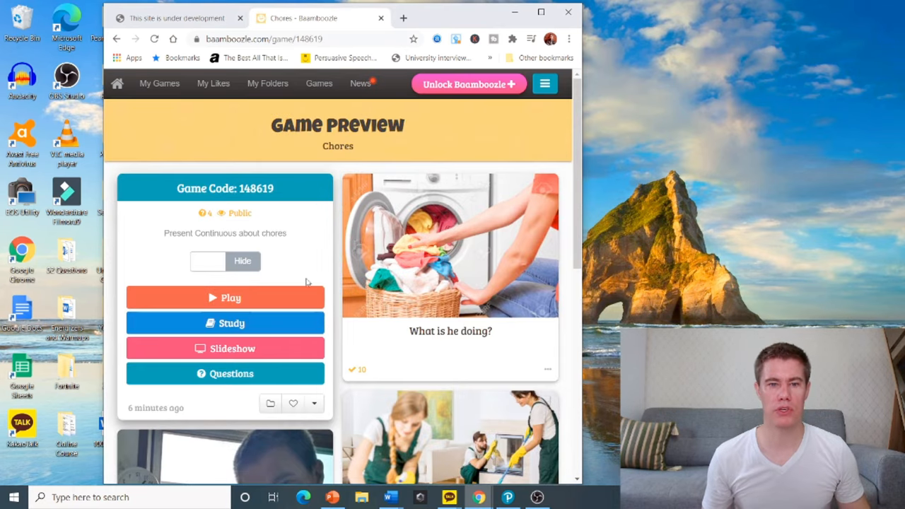
mouse_move(364, 253)
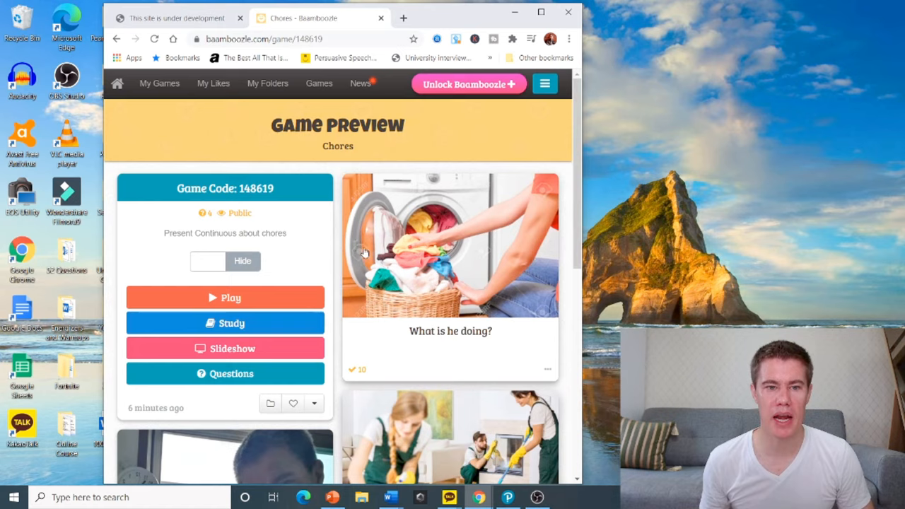
click(225, 297)
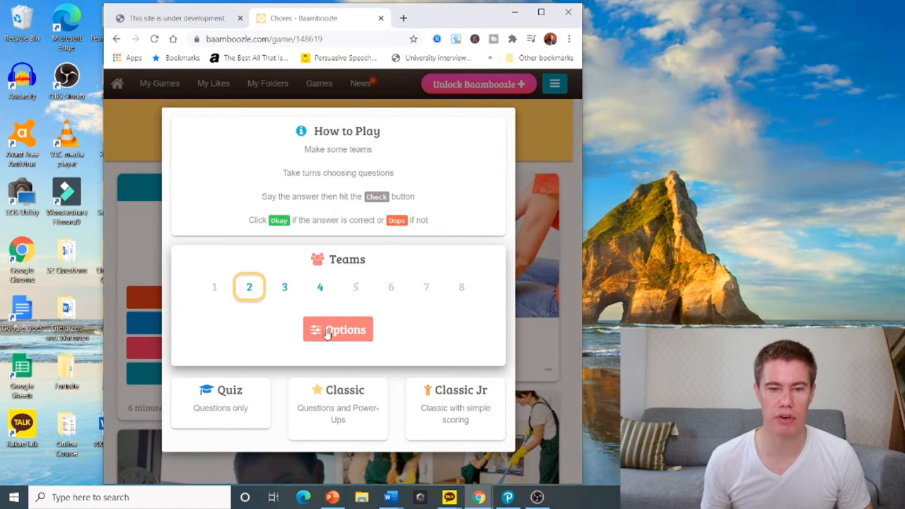
click(220, 400)
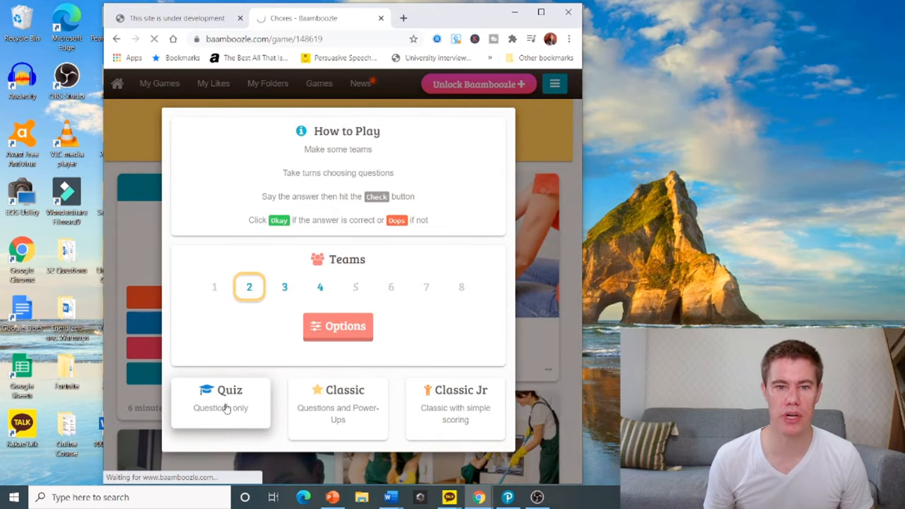
click(220, 403)
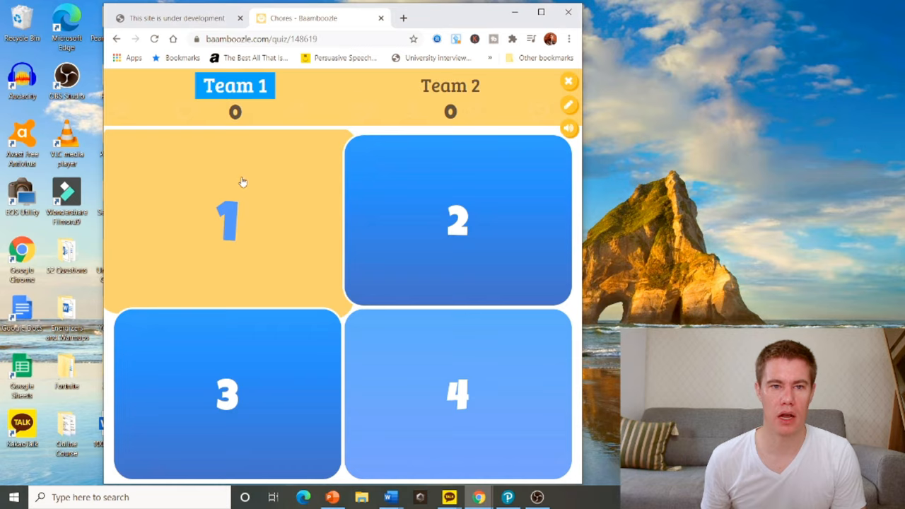
- Mark Team 1's sweeping answer and Team 2's cleaning answer correct
click(227, 219)
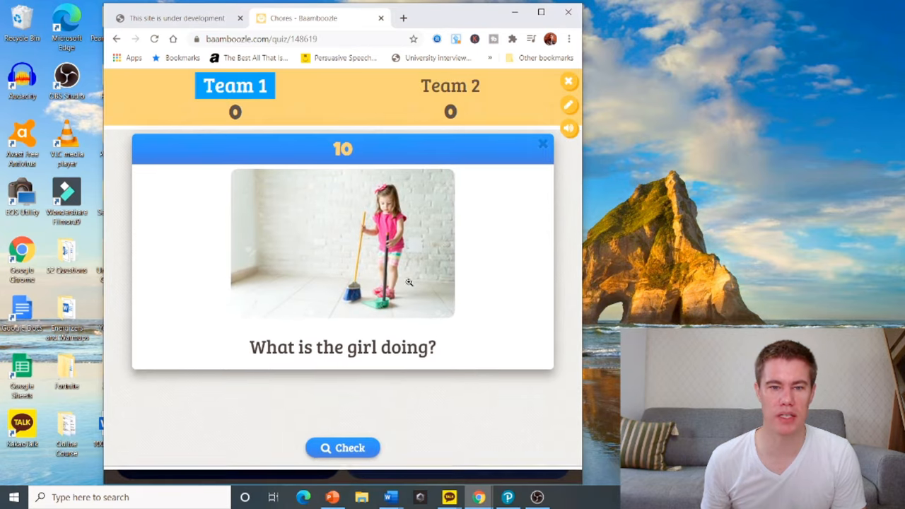
click(343, 447)
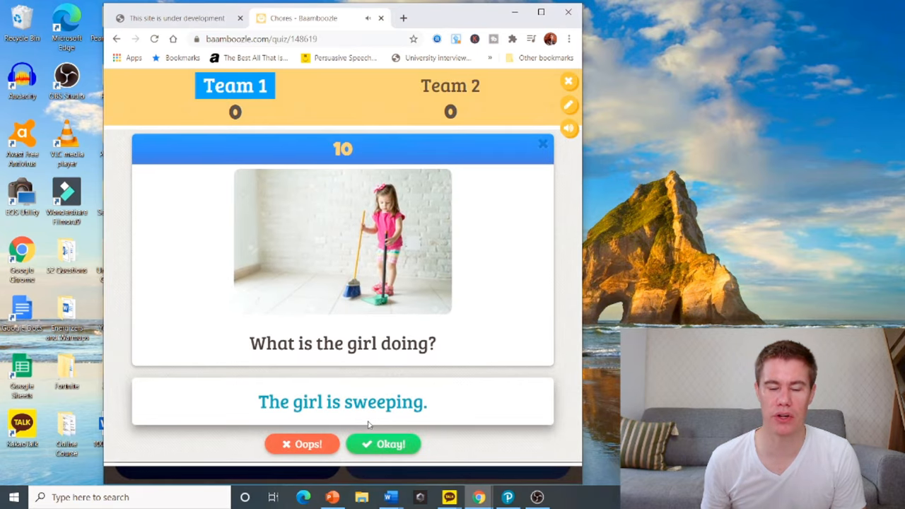
click(384, 444)
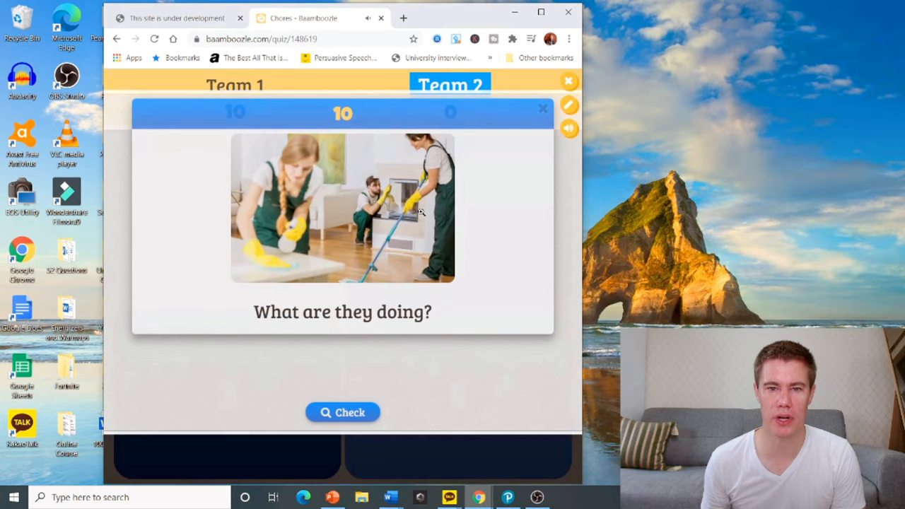
click(342, 412)
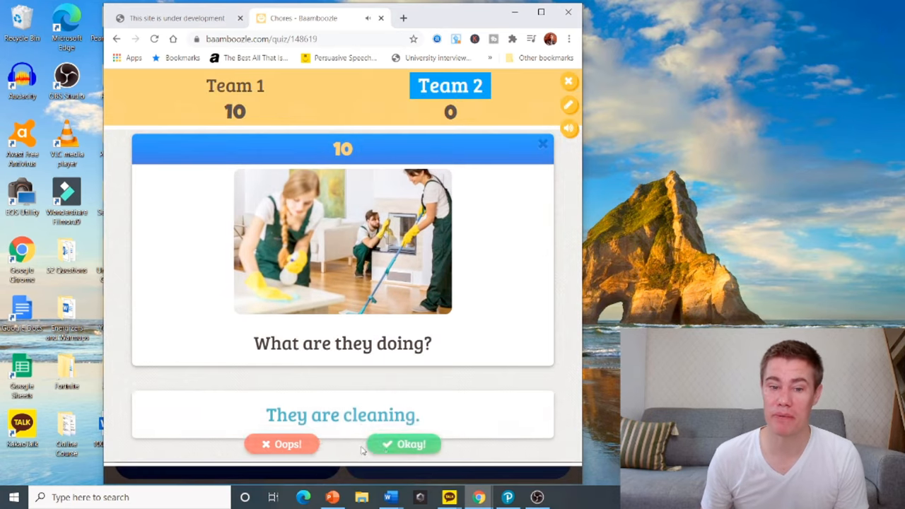
click(403, 444)
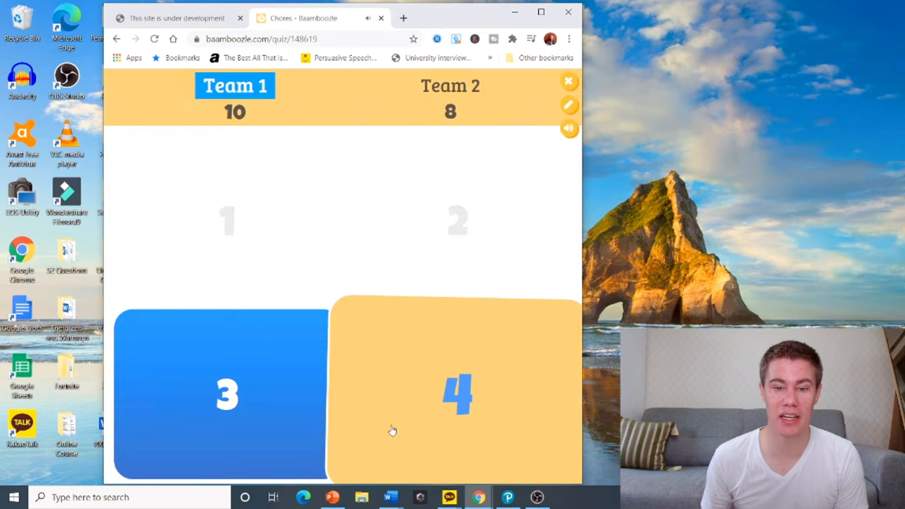
- Award Team 1 the laundry question and Team 2 the hanging-up-laundry question
click(458, 393)
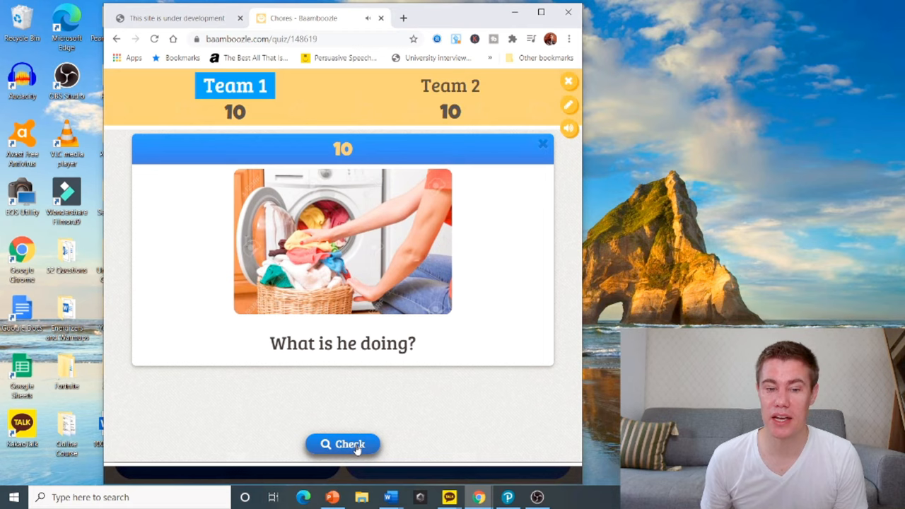
click(343, 444)
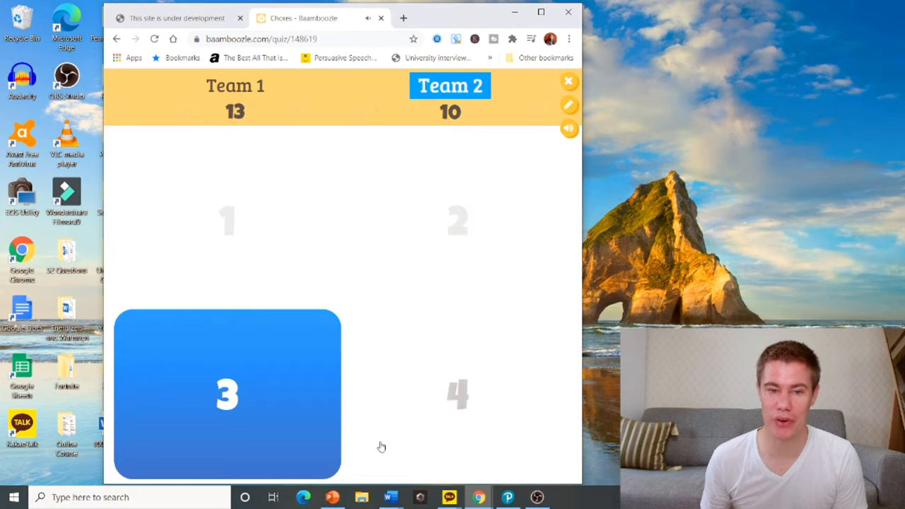
click(226, 394)
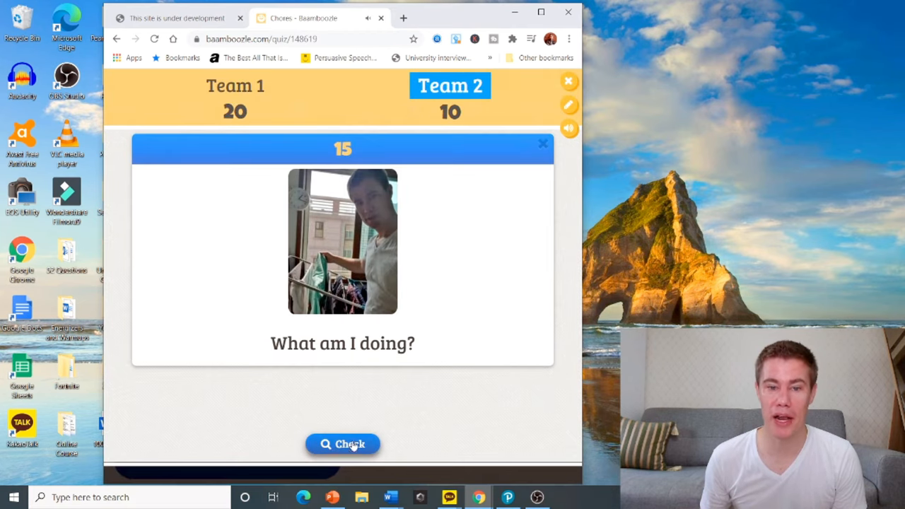
click(343, 443)
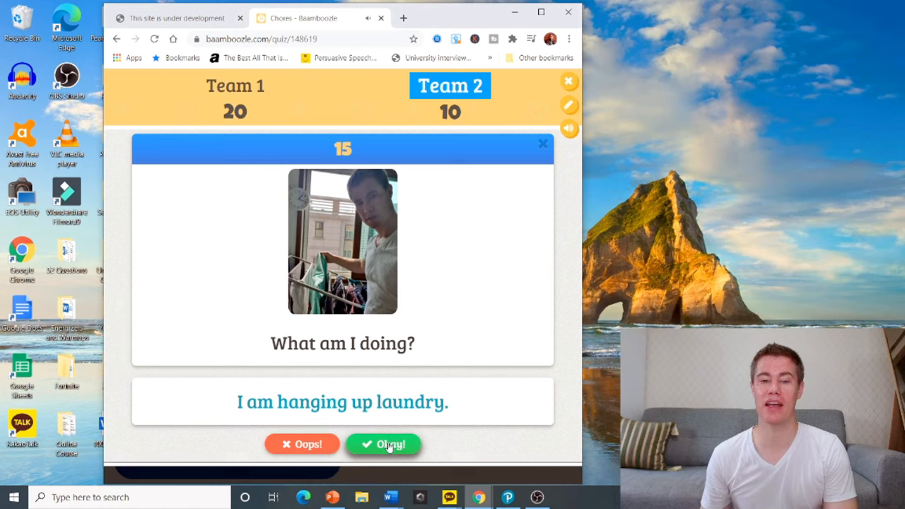
click(383, 444)
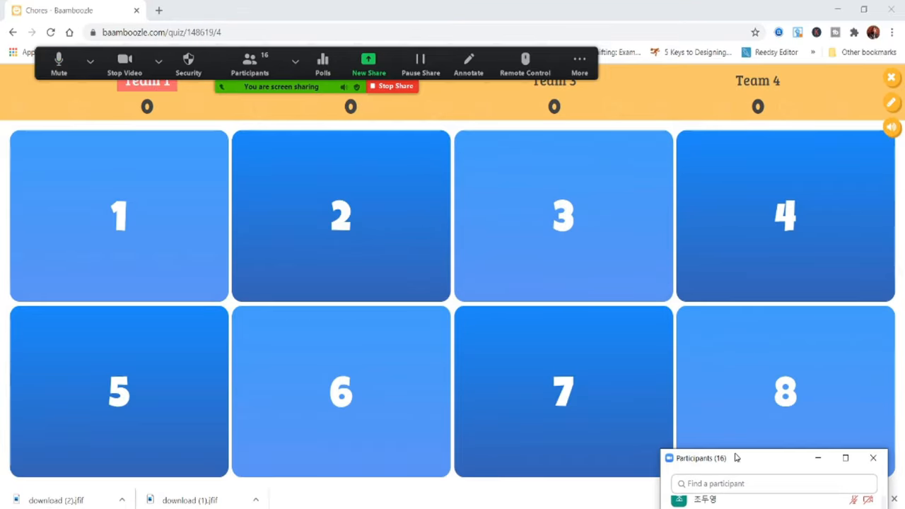
- Open question 3, reveal the cleaning answer, and mark Team 1 correct
click(563, 215)
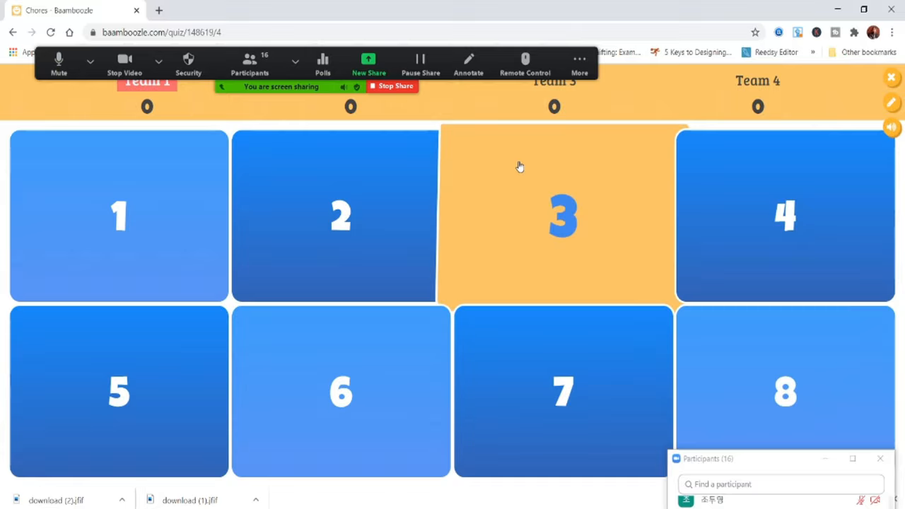
click(563, 215)
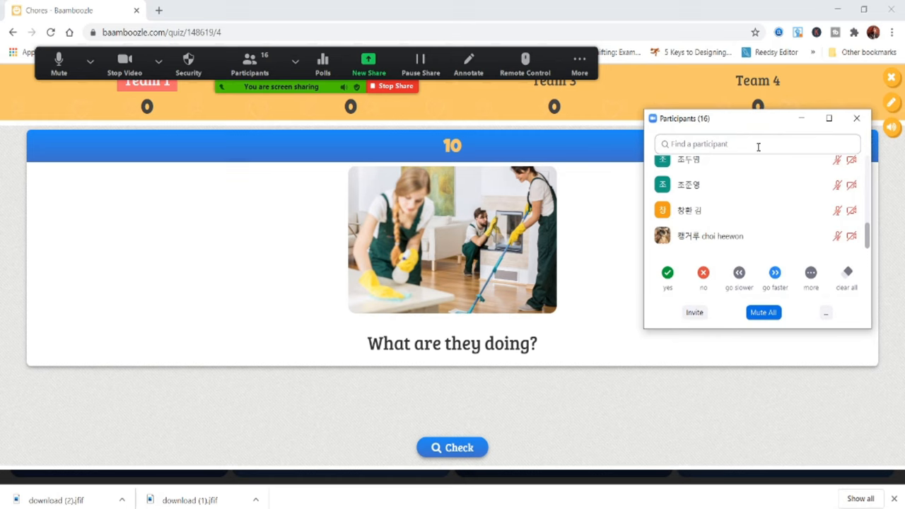
click(451, 446)
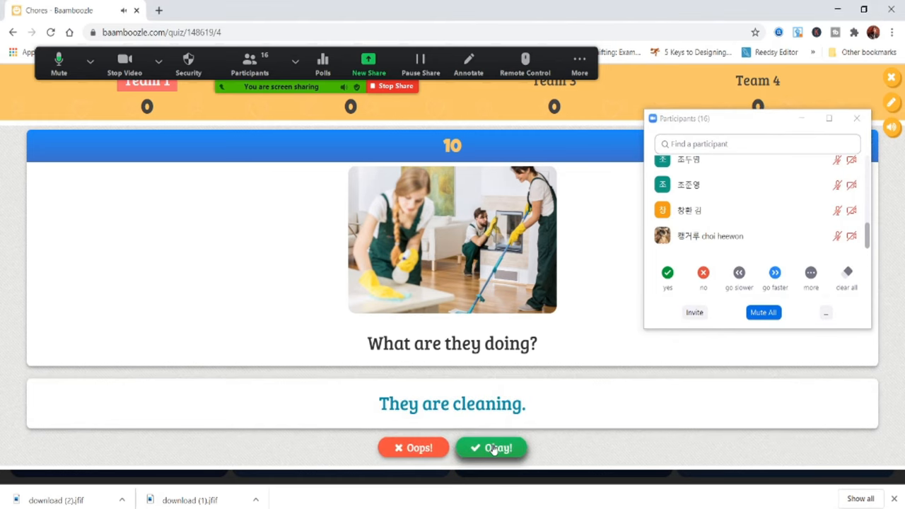
click(491, 447)
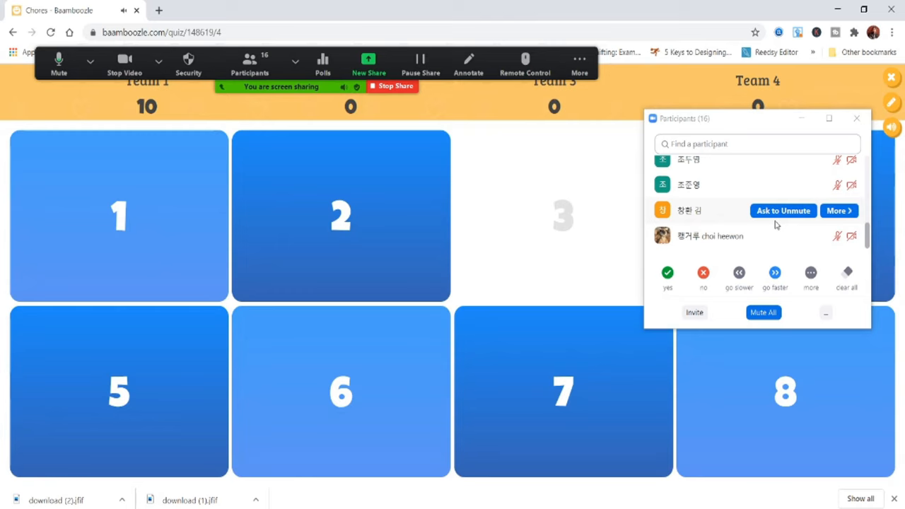
- Open question 2, reveal the taking-out-the-trash answer, and mark Team 3 correct
click(340, 216)
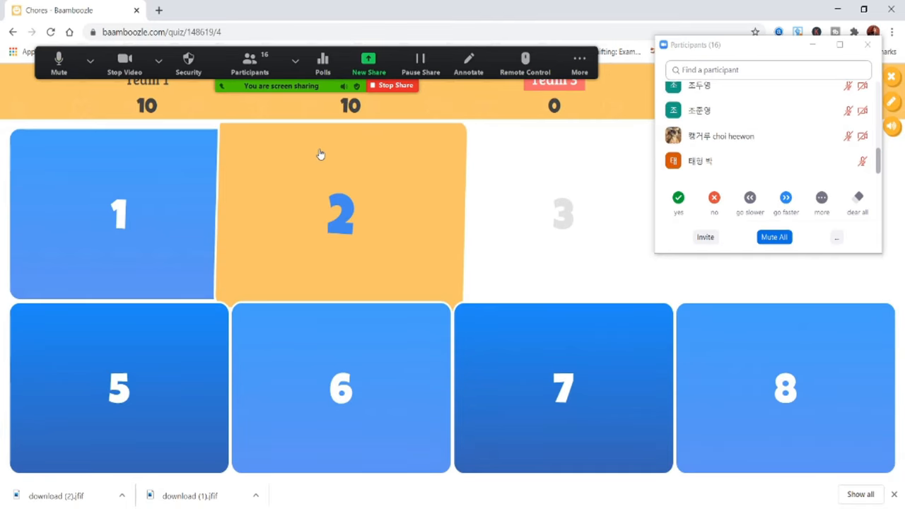
click(341, 214)
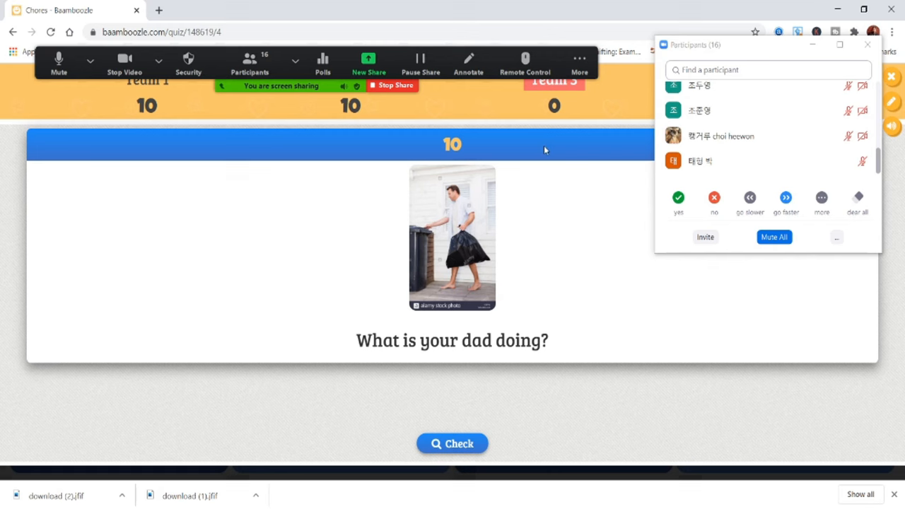
mouse_move(590, 197)
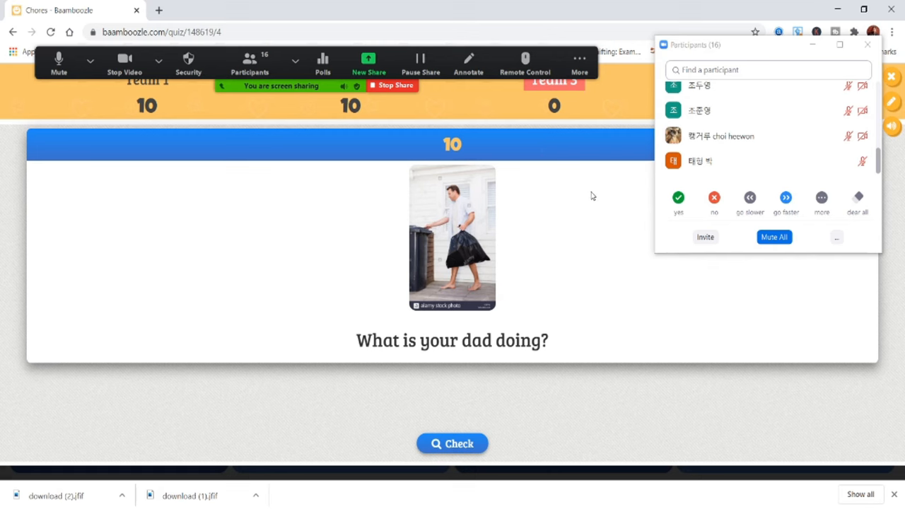
mouse_move(634, 194)
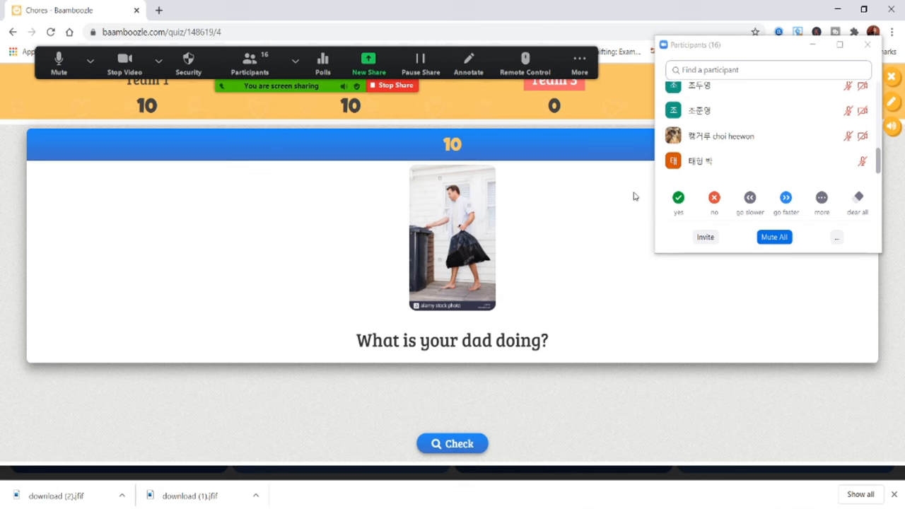
mouse_move(644, 218)
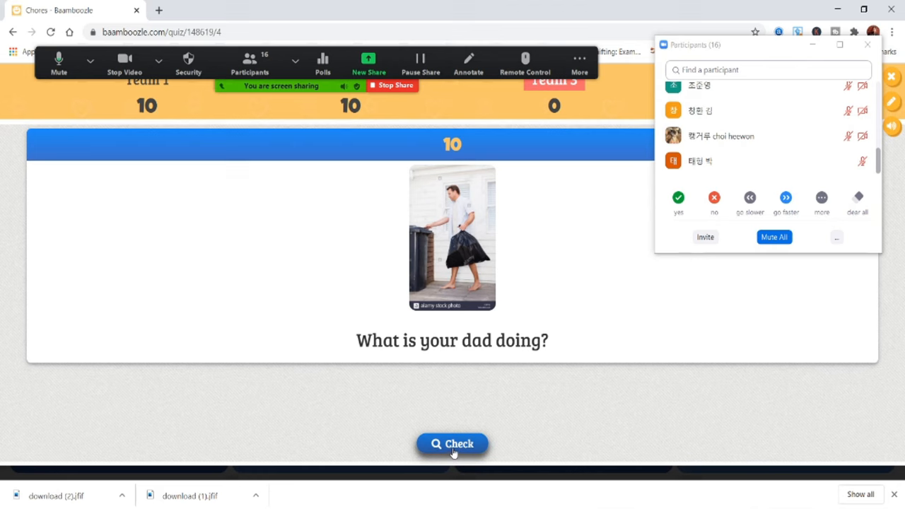
click(452, 443)
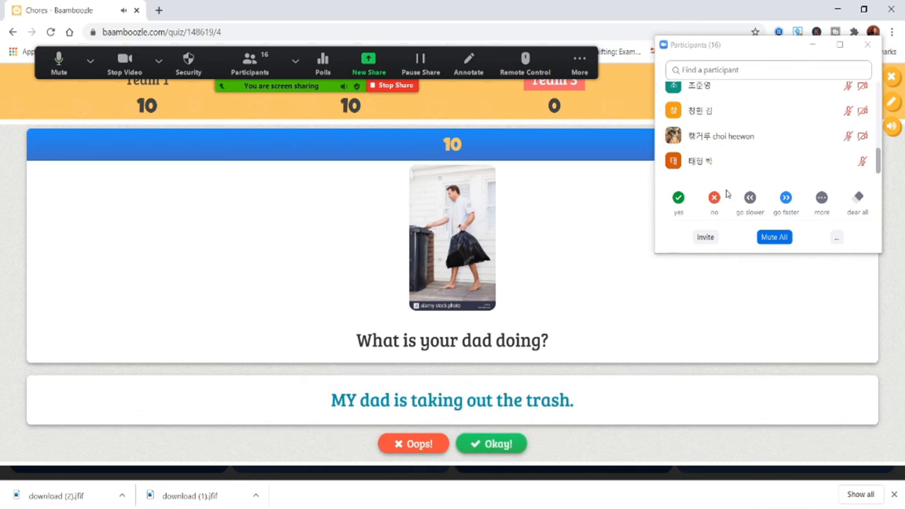
mouse_move(717, 160)
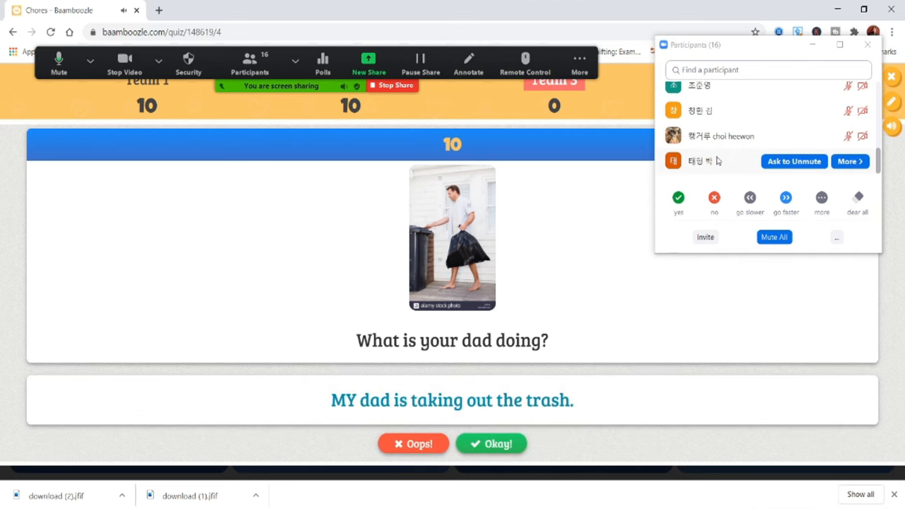
click(491, 443)
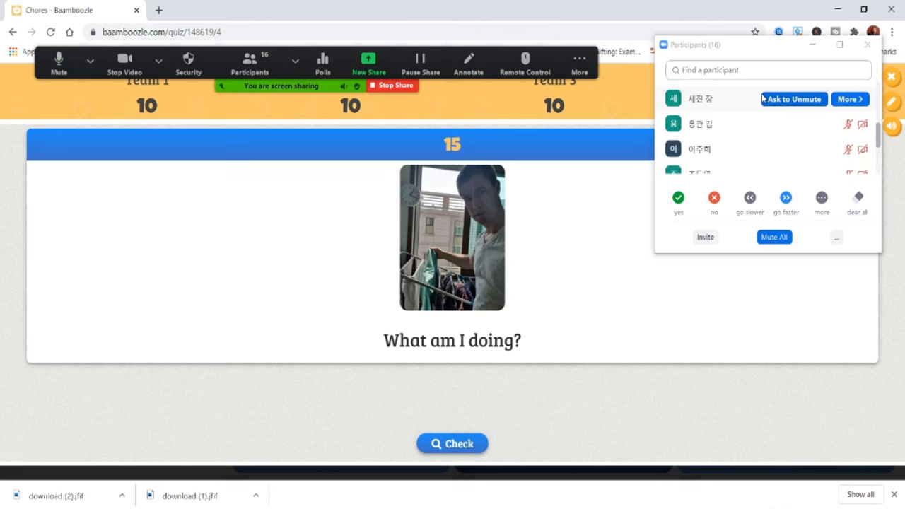
- Reveal the hanging-up-laundry answer and mark it correct
click(452, 443)
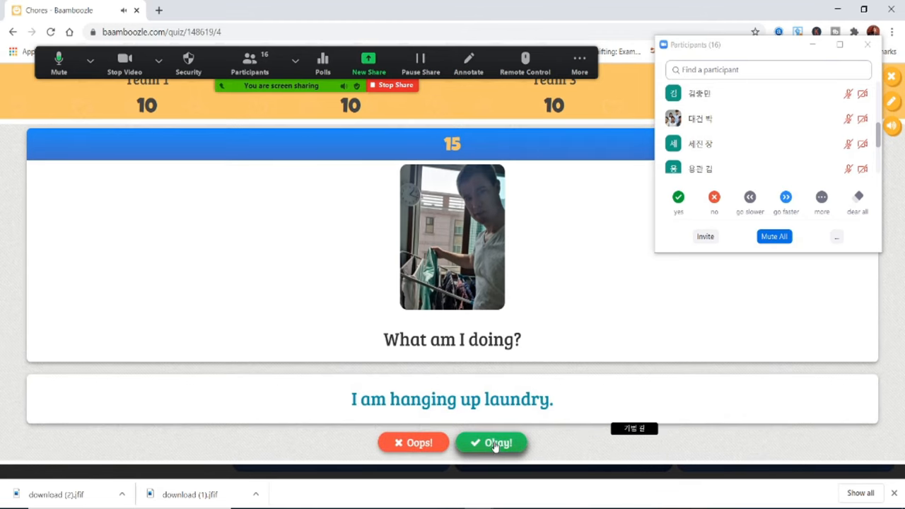
click(498, 442)
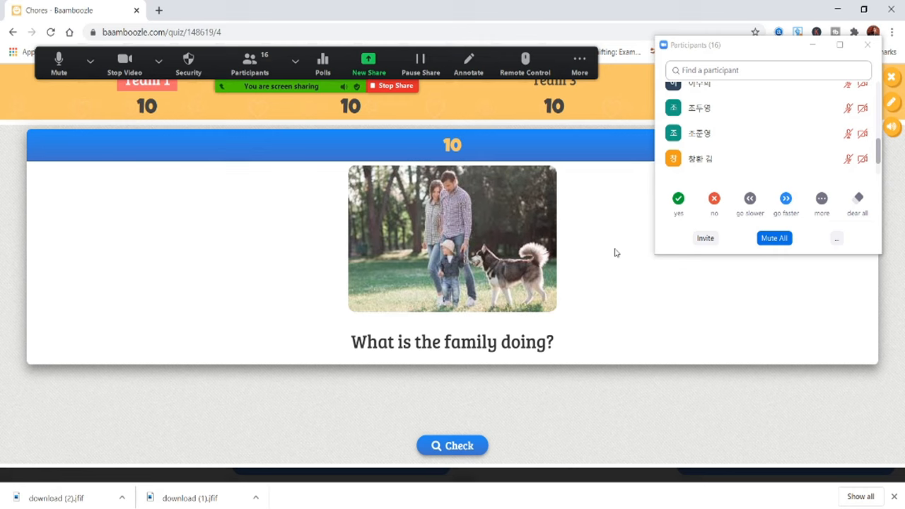
mouse_move(567, 337)
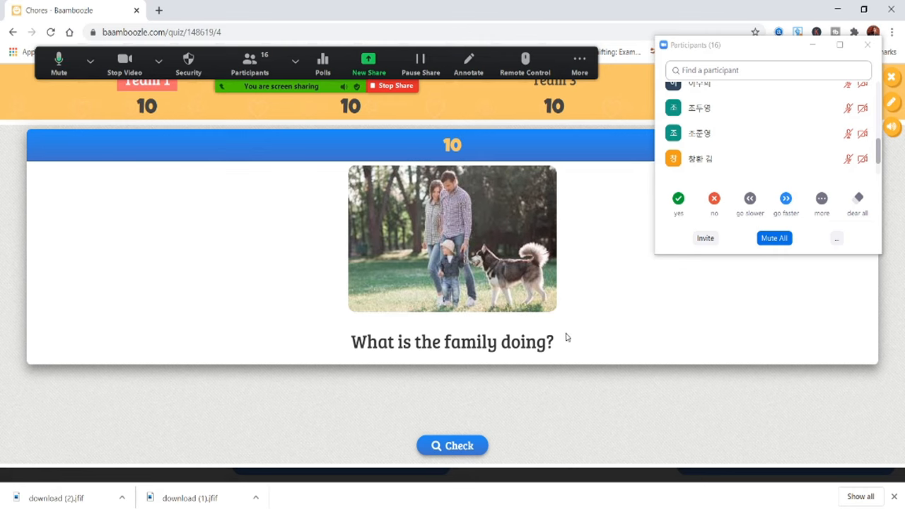
- Reveal the family question's answer and mark it correct to reach Game Over
click(451, 445)
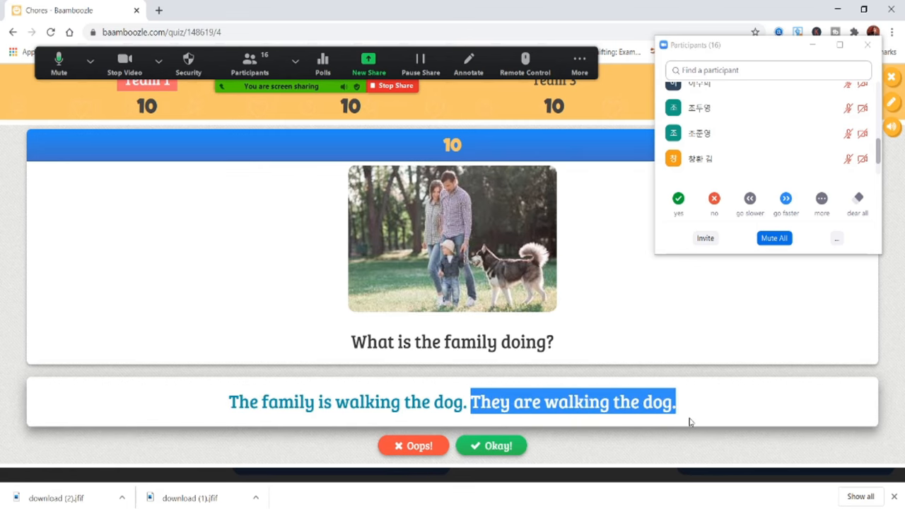
click(490, 446)
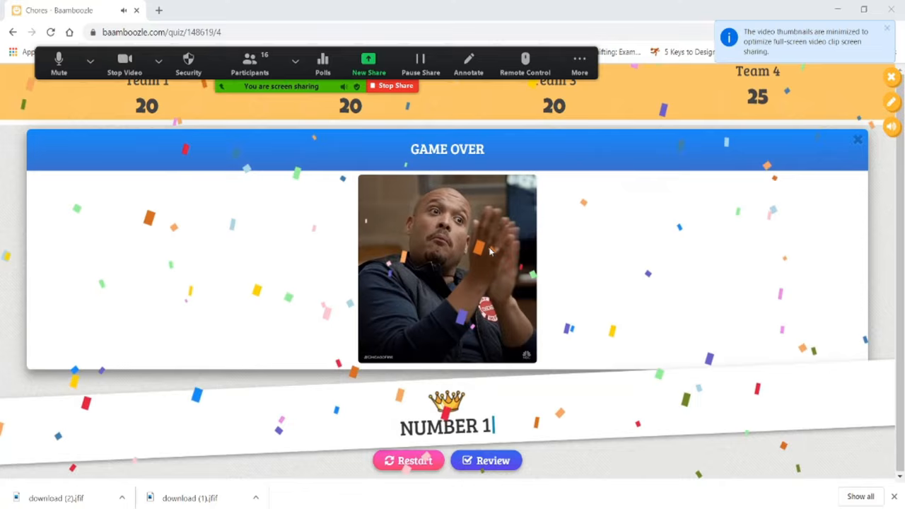